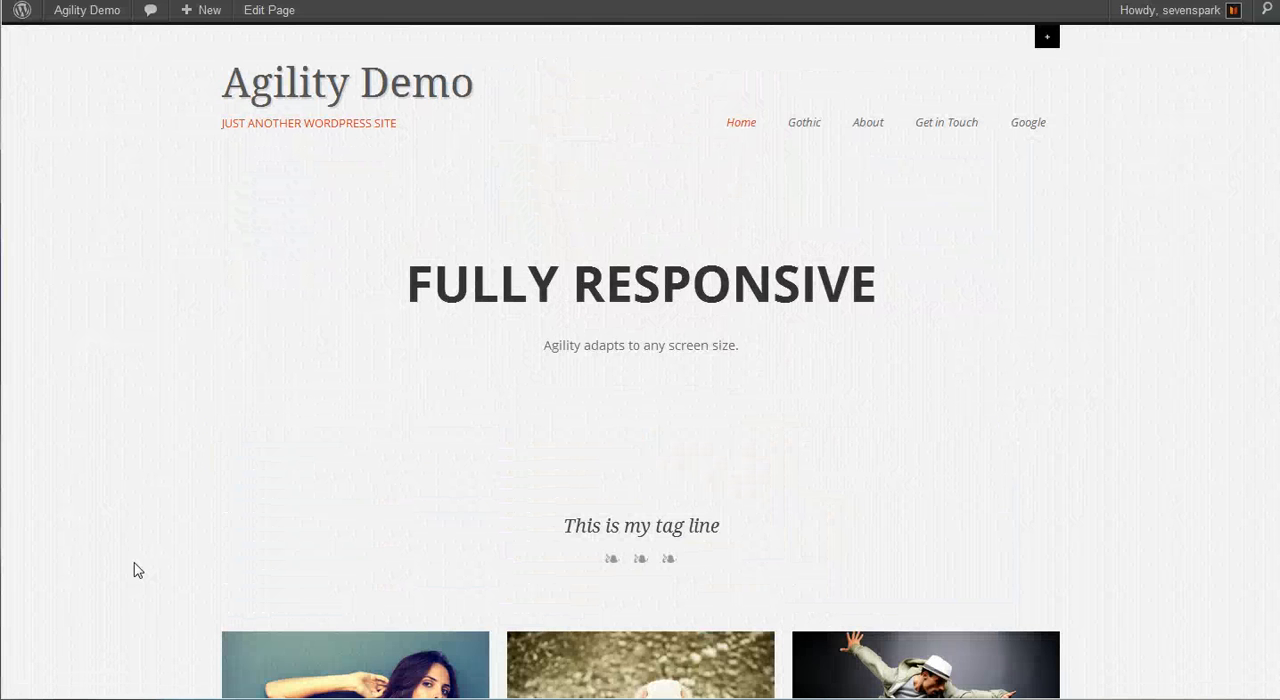
{"action": "mouse_move", "coordinate": [132, 564]}
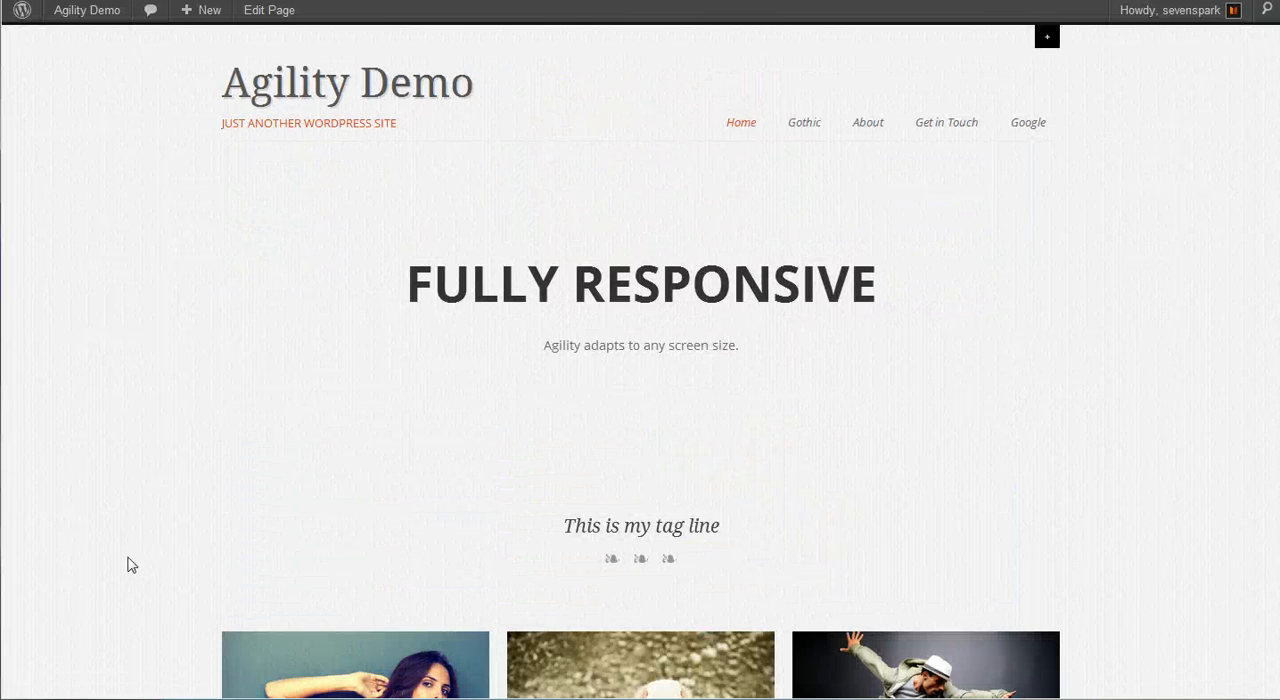
{"action": "mouse_move", "coordinate": [418, 102]}
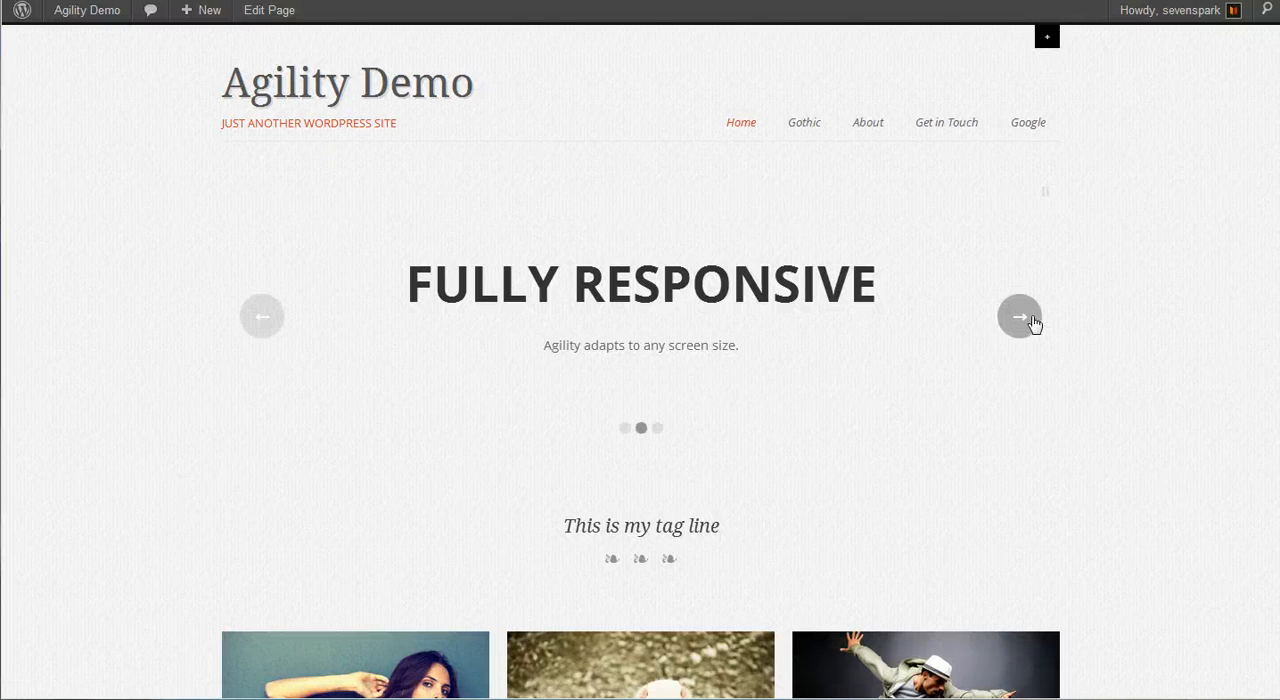
- Advance the home page slider and review the lower part of the live home page
{"action": "left_click", "coordinate": [1020, 316]}
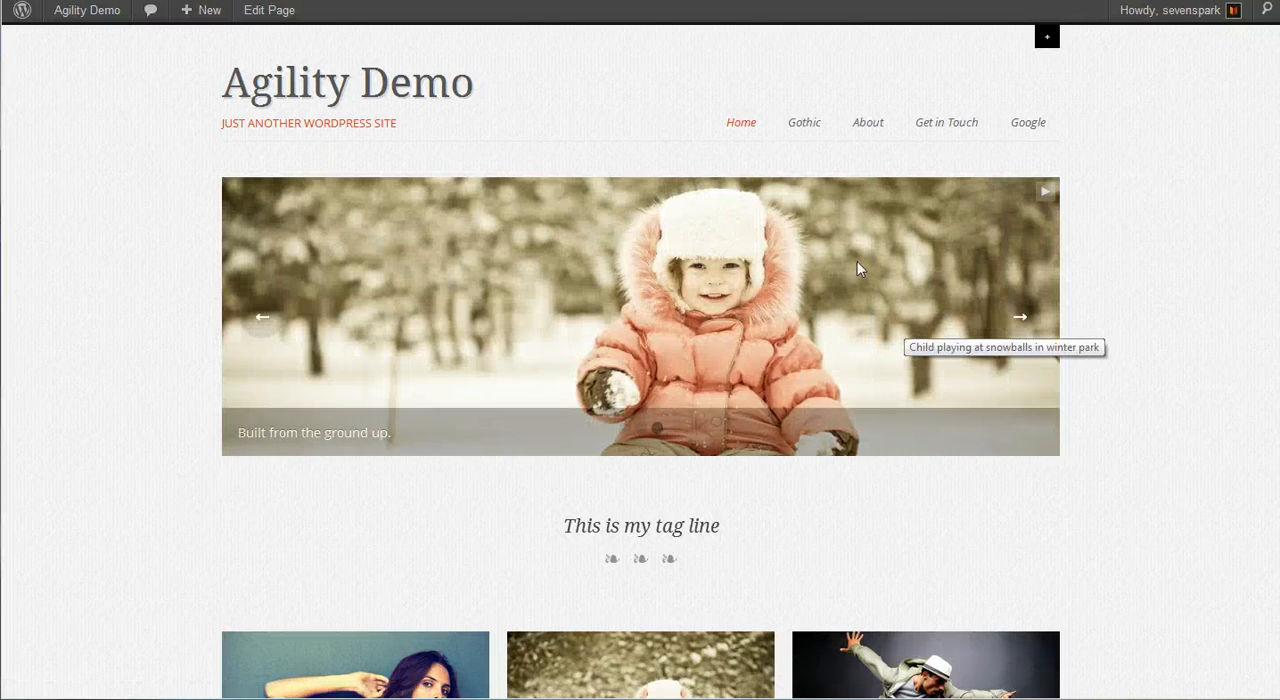
{"action": "scroll", "scroll_direction": "down", "scroll_amount": 3}
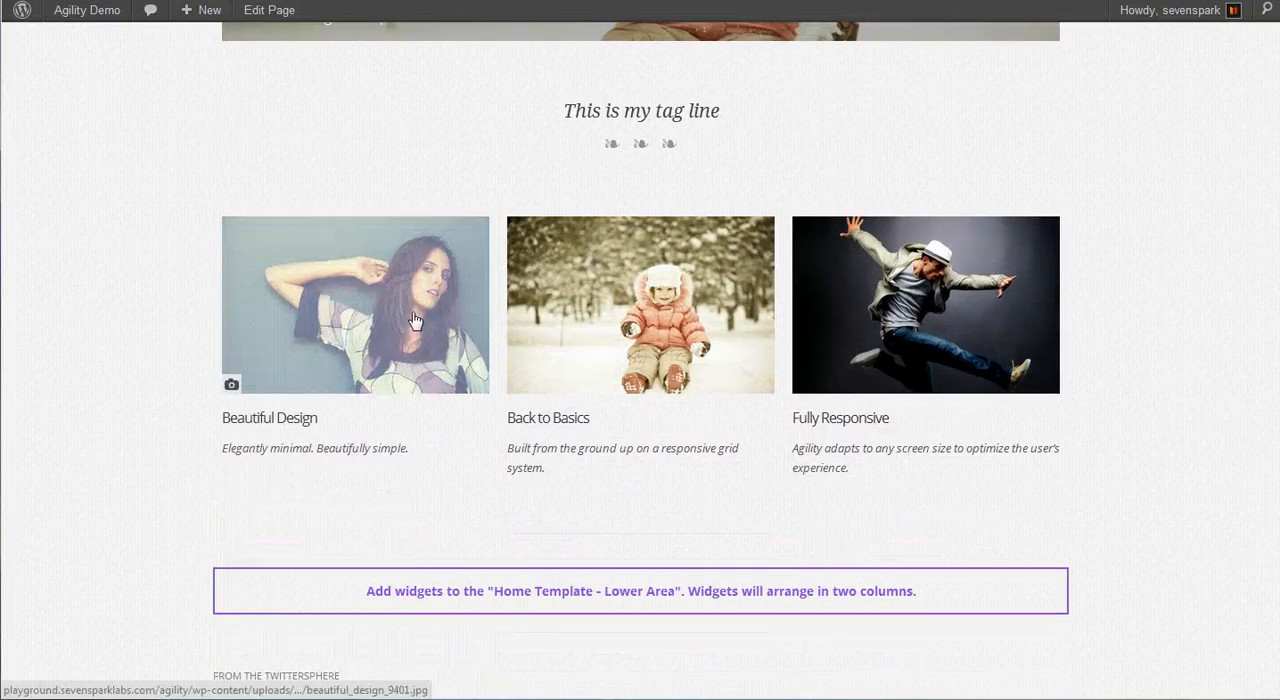
{"action": "scroll", "scroll_direction": "down", "scroll_amount": 3}
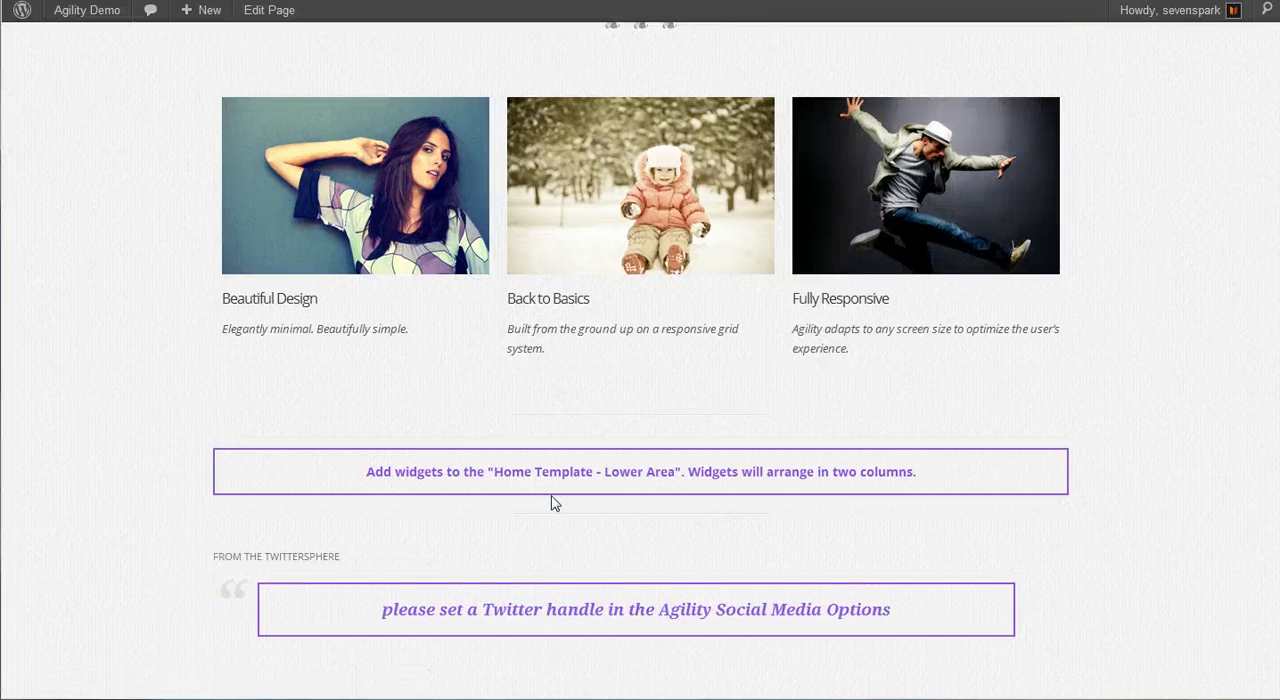
{"action": "scroll", "scroll_direction": "down", "scroll_amount": 3}
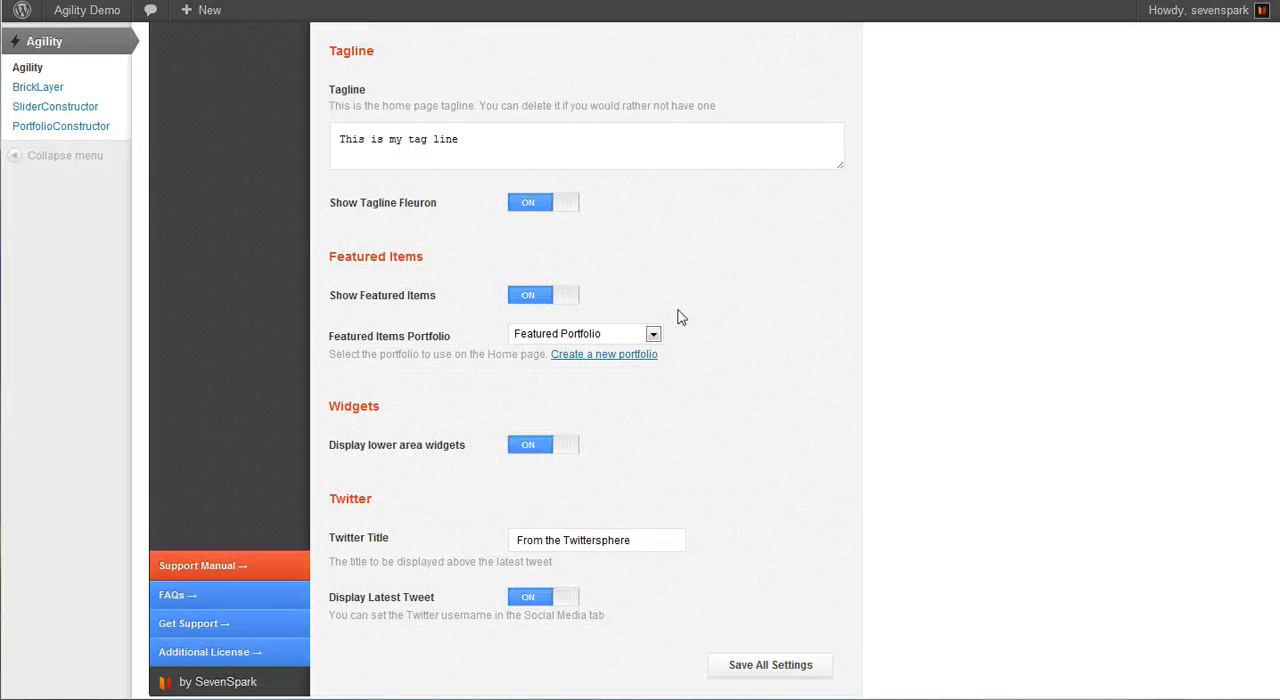
{"action": "scroll", "scroll_direction": "down", "scroll_amount": 3}
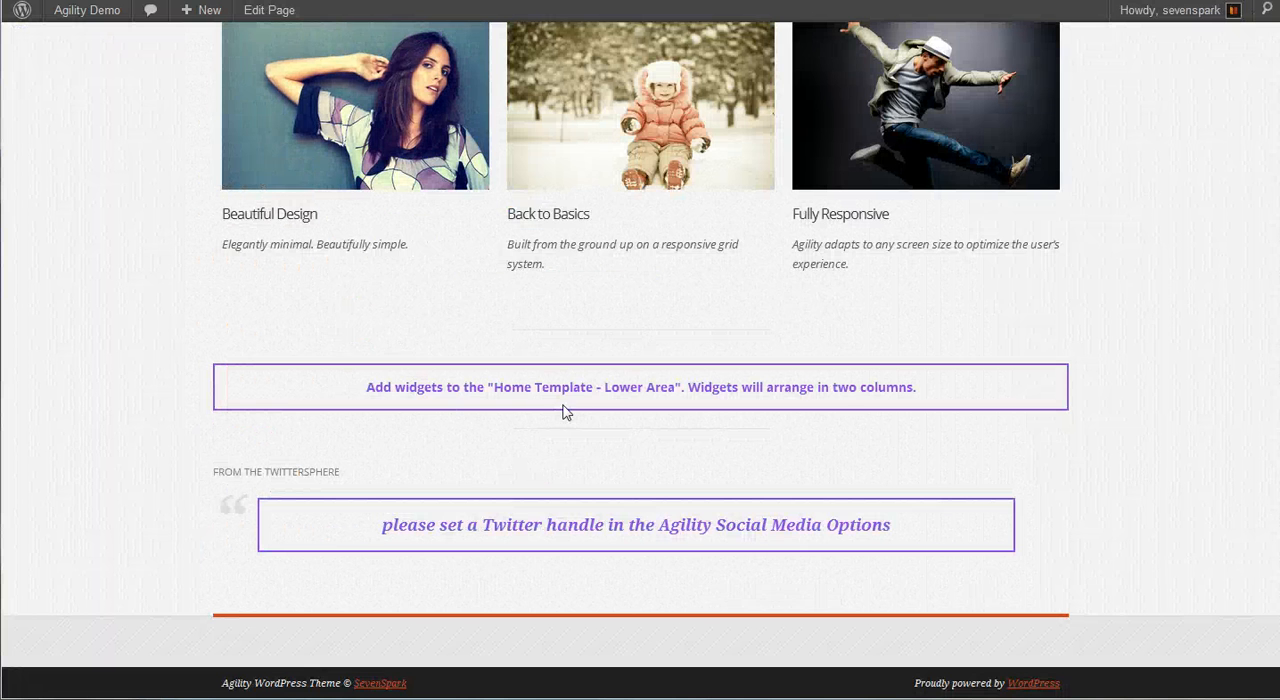
{"action": "mouse_move", "coordinate": [530, 388]}
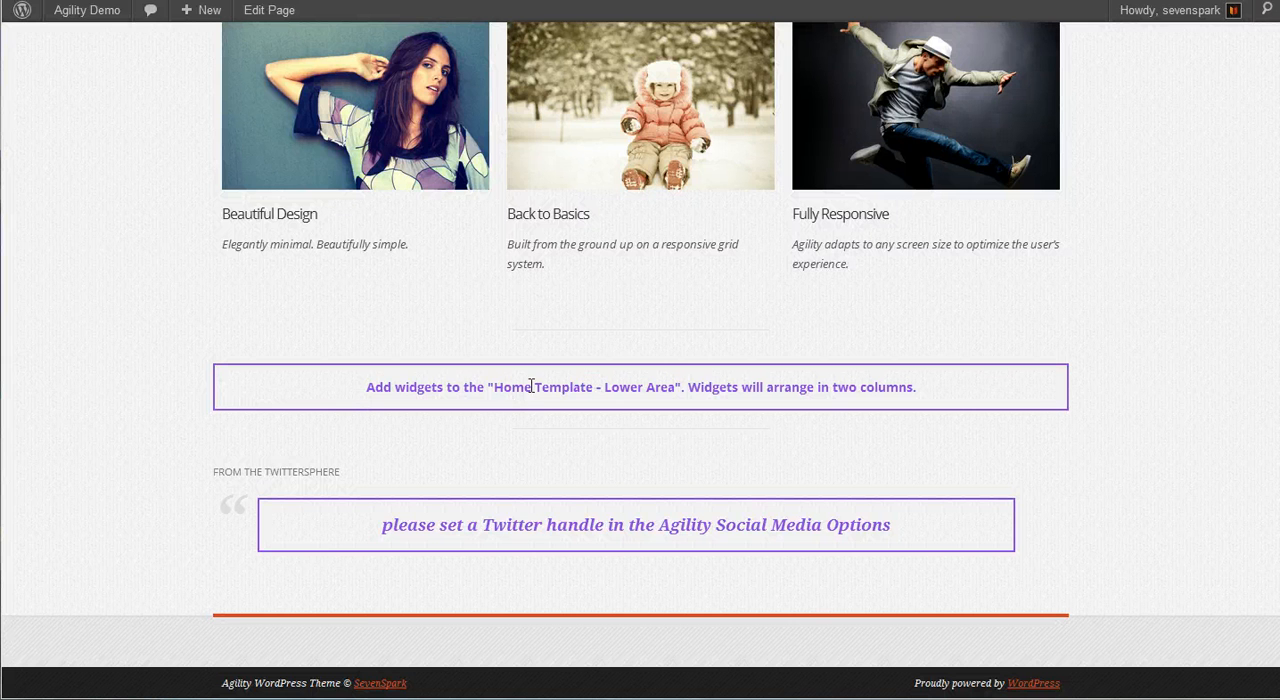
{"action": "mouse_move", "coordinate": [780, 62]}
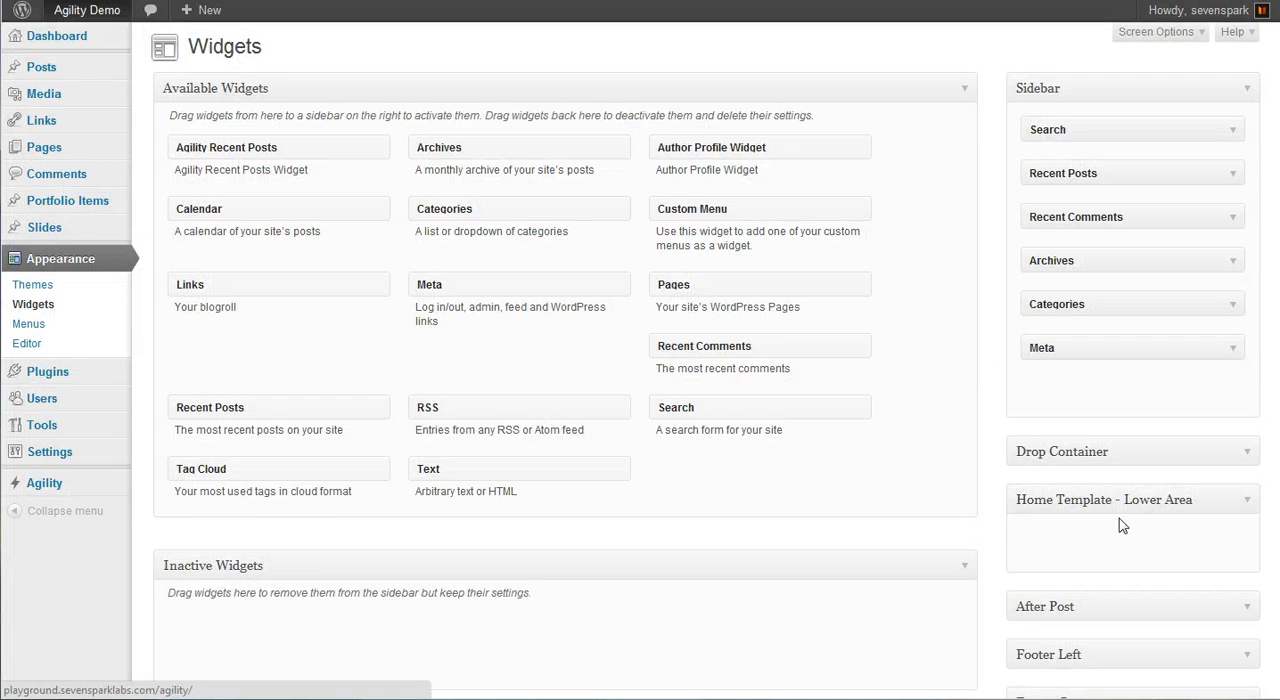
{"action": "mouse_move", "coordinate": [590, 388]}
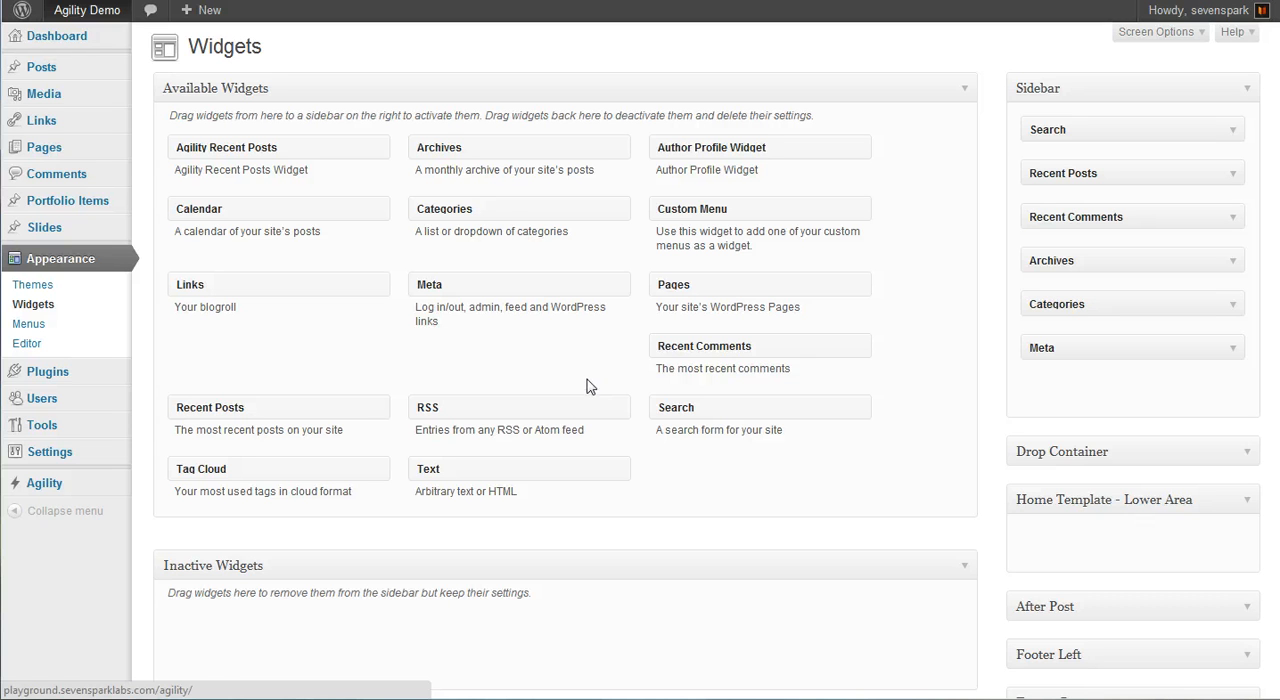
{"action": "mouse_move", "coordinate": [364, 318]}
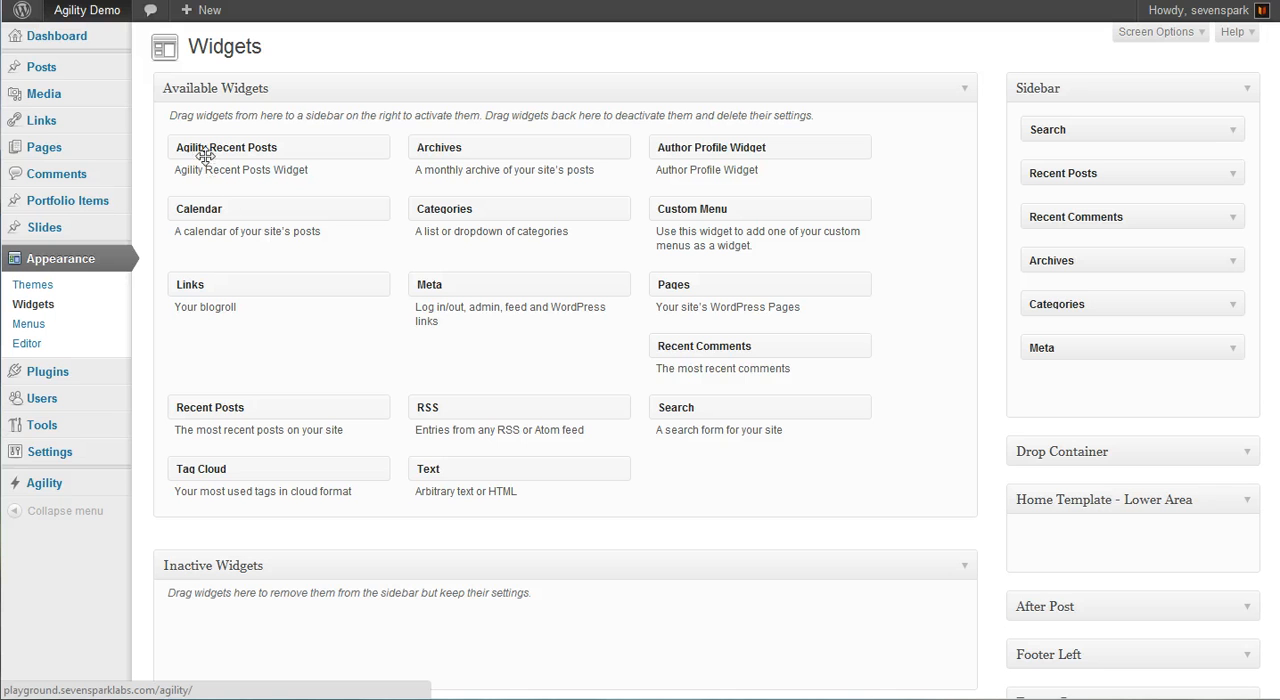
- Place Agility Recent Posts in Home Template – Lower Area with the title 'From the blog'
{"action": "left_click_drag", "start_coordinate": [224, 148], "coordinate": [816, 388]}
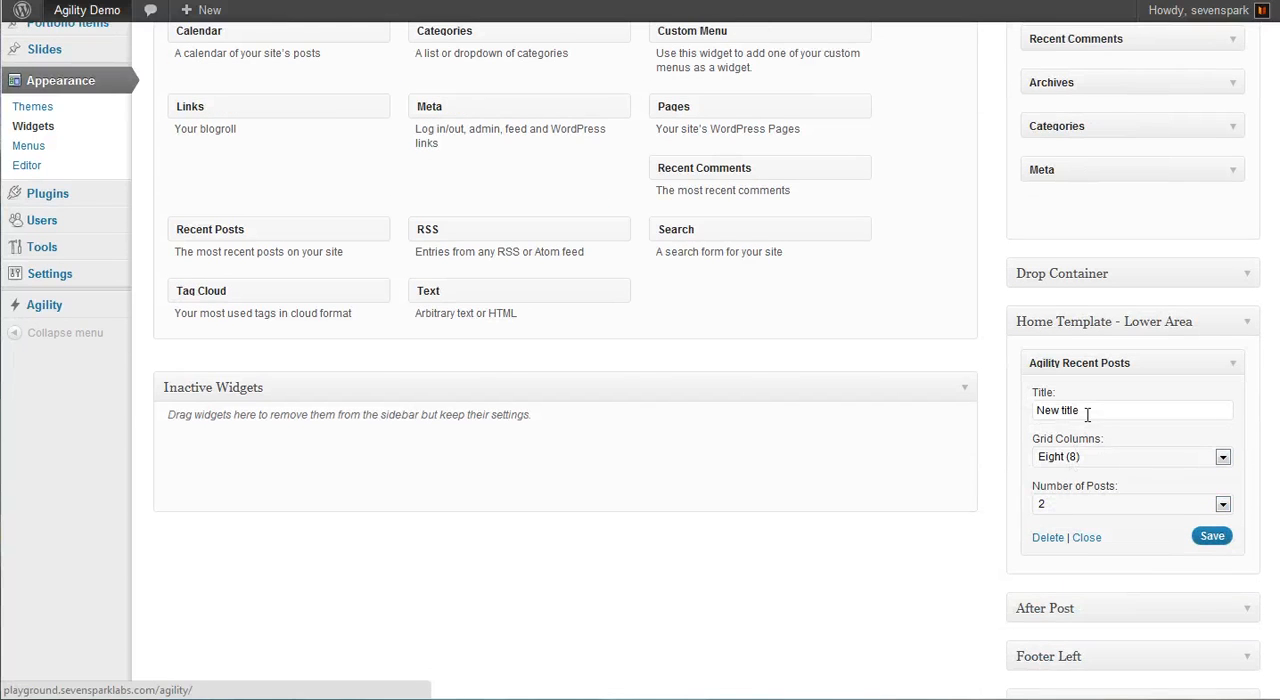
{"action": "type", "text": "F"}
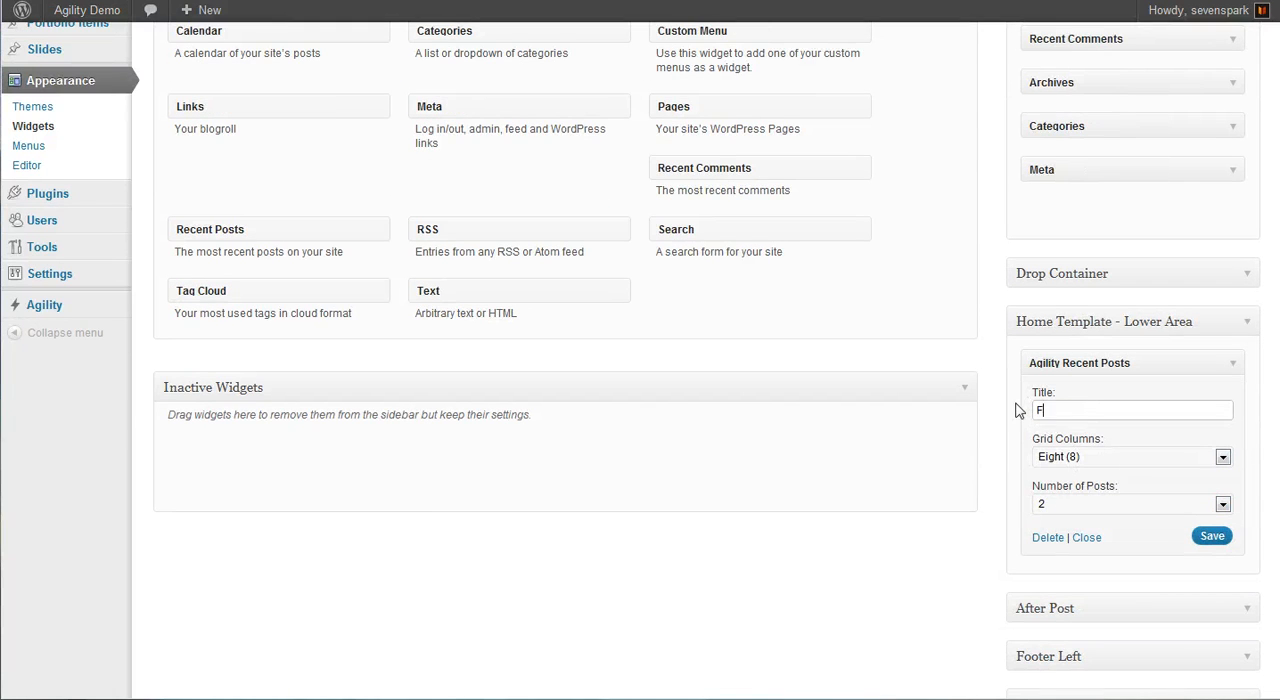
{"action": "type", "text": "rom the blog"}
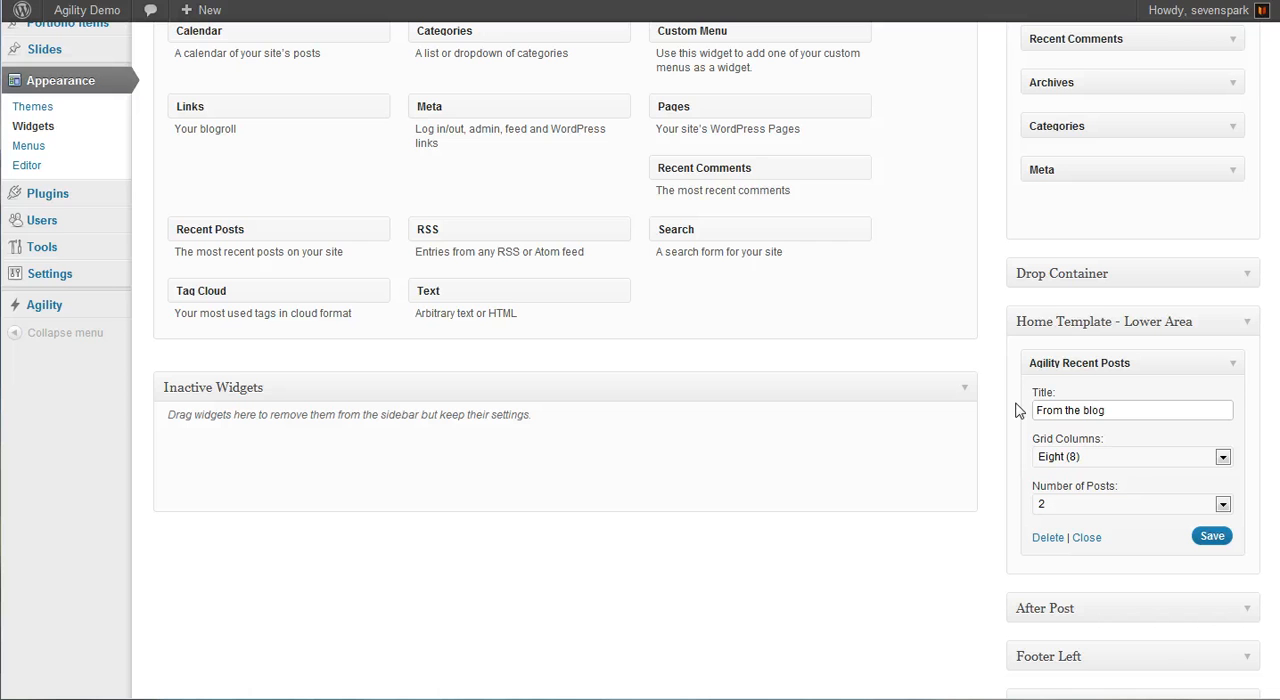
- Keep Number of Posts at 2 and save the 'From the blog' widget
{"action": "left_click", "coordinate": [1222, 456]}
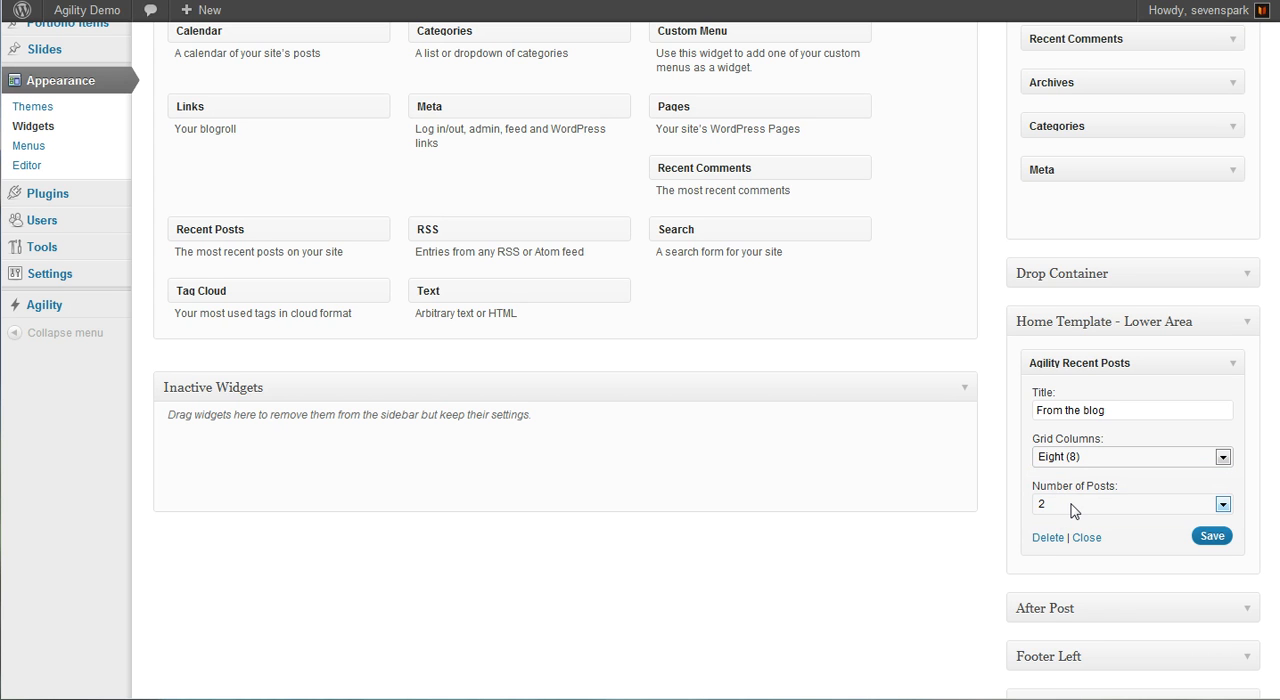
{"action": "left_click", "coordinate": [1132, 504]}
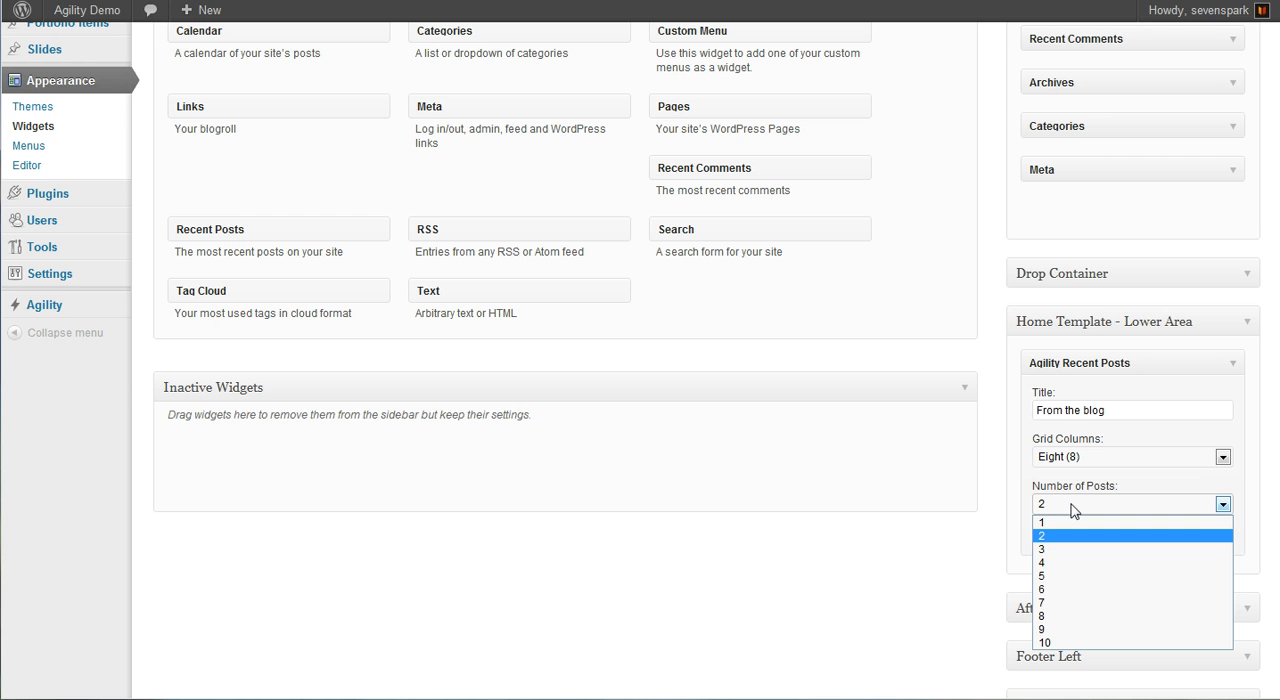
{"action": "left_click", "coordinate": [1040, 536]}
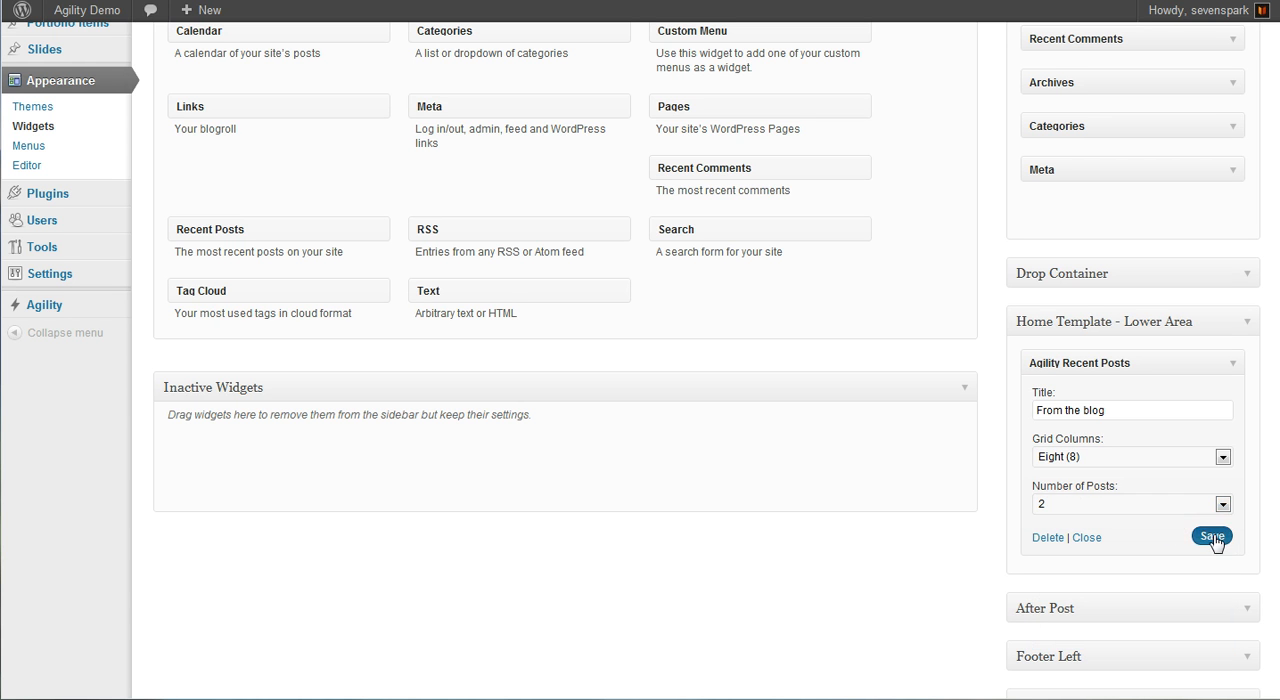
{"action": "left_click", "coordinate": [1212, 536]}
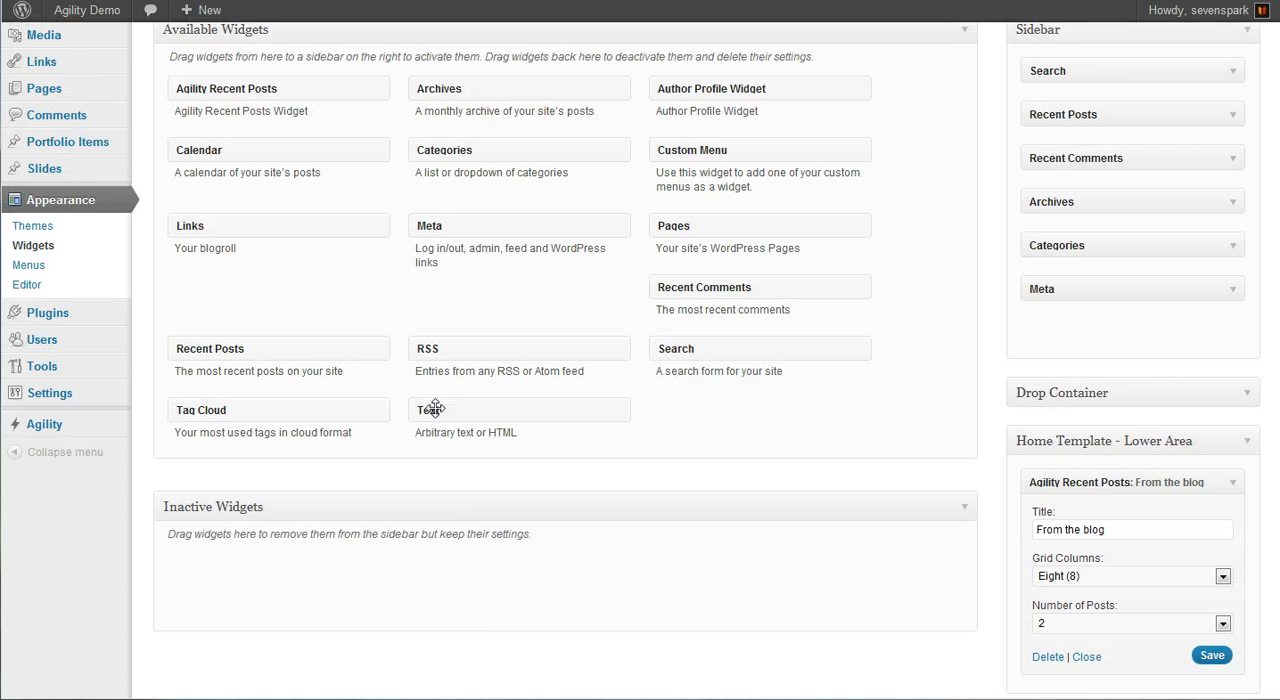
- Scroll the available widgets down to reach the Text widget for the lower area
{"action": "scroll", "scroll_direction": "down", "scroll_amount": 3}
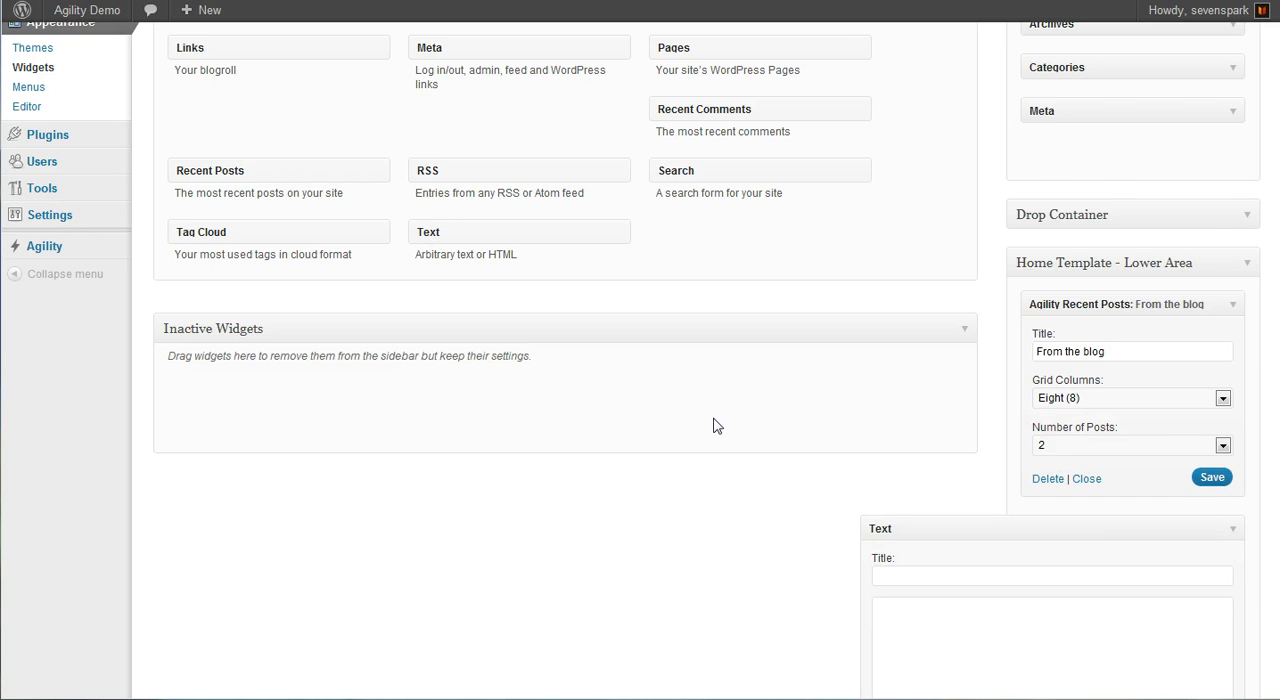
{"action": "scroll", "scroll_direction": "down", "scroll_amount": 3}
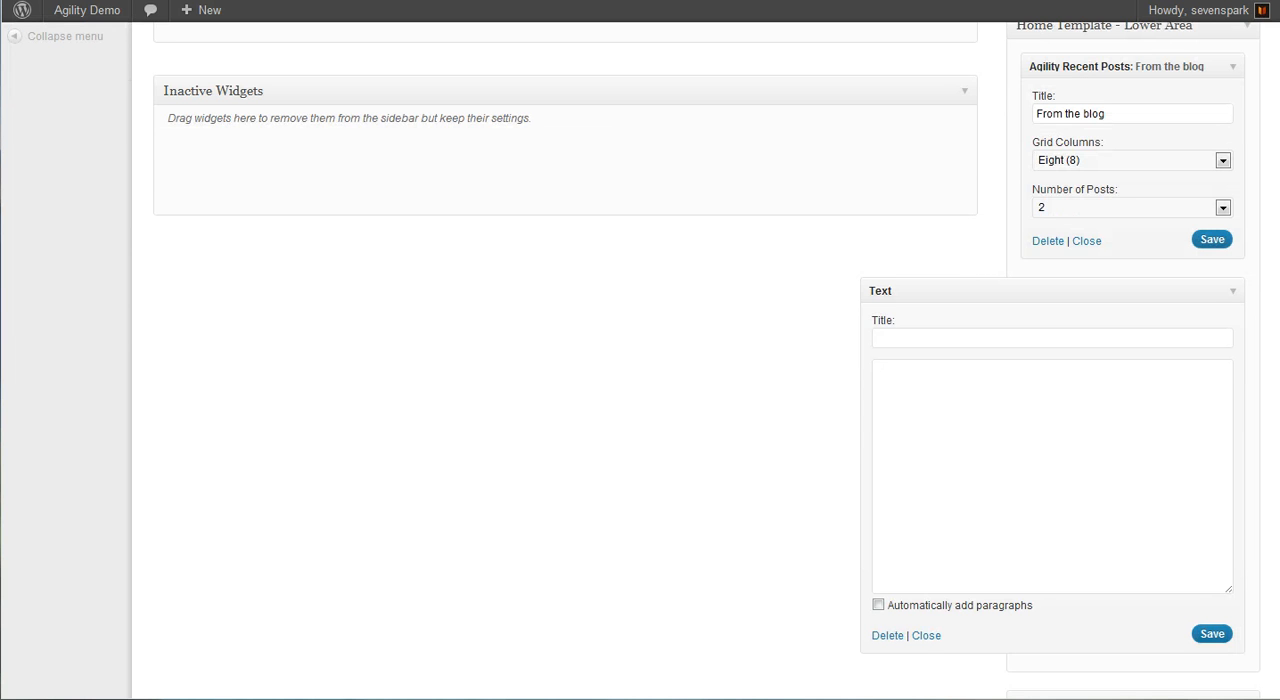
{"action": "mouse_move", "coordinate": [912, 632]}
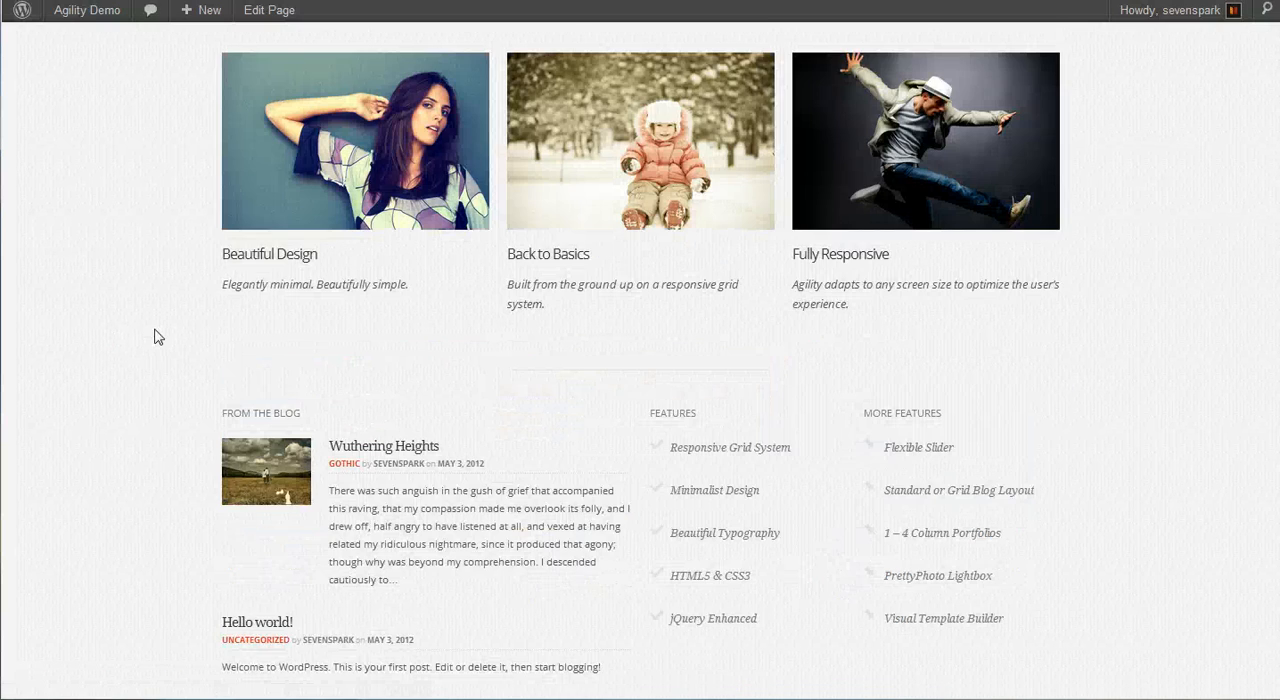
{"action": "scroll", "scroll_direction": "down", "scroll_amount": 3}
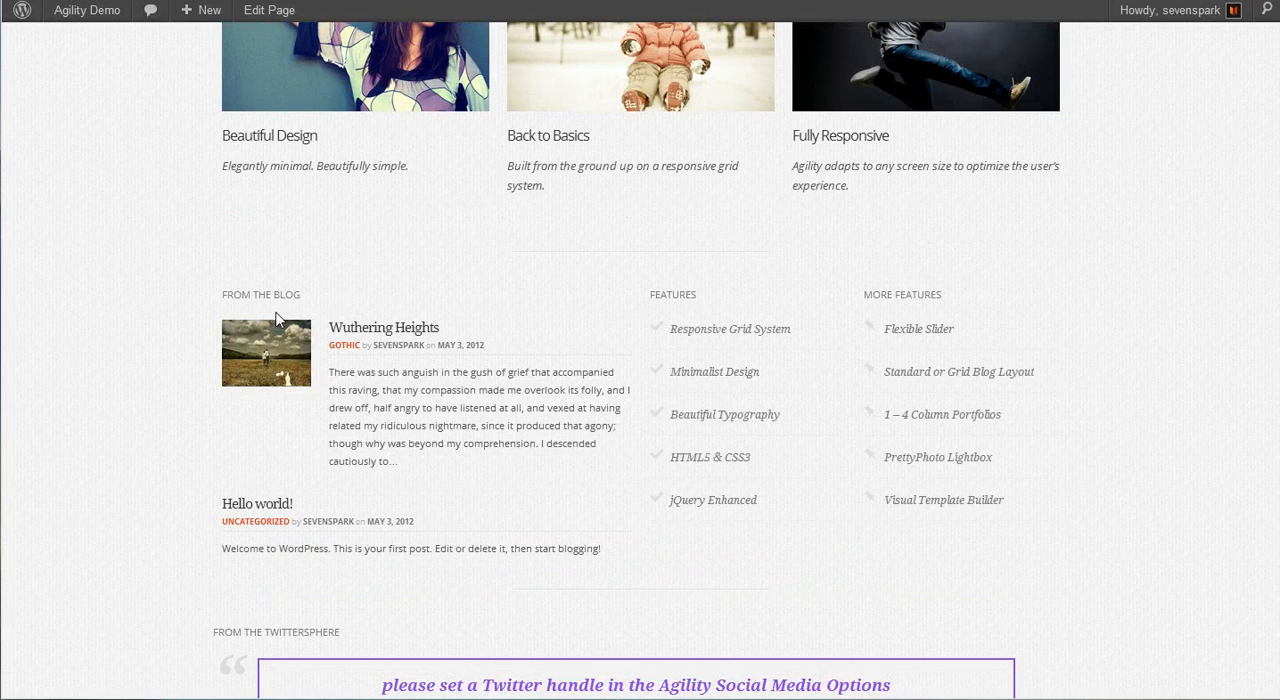
{"action": "mouse_move", "coordinate": [280, 496]}
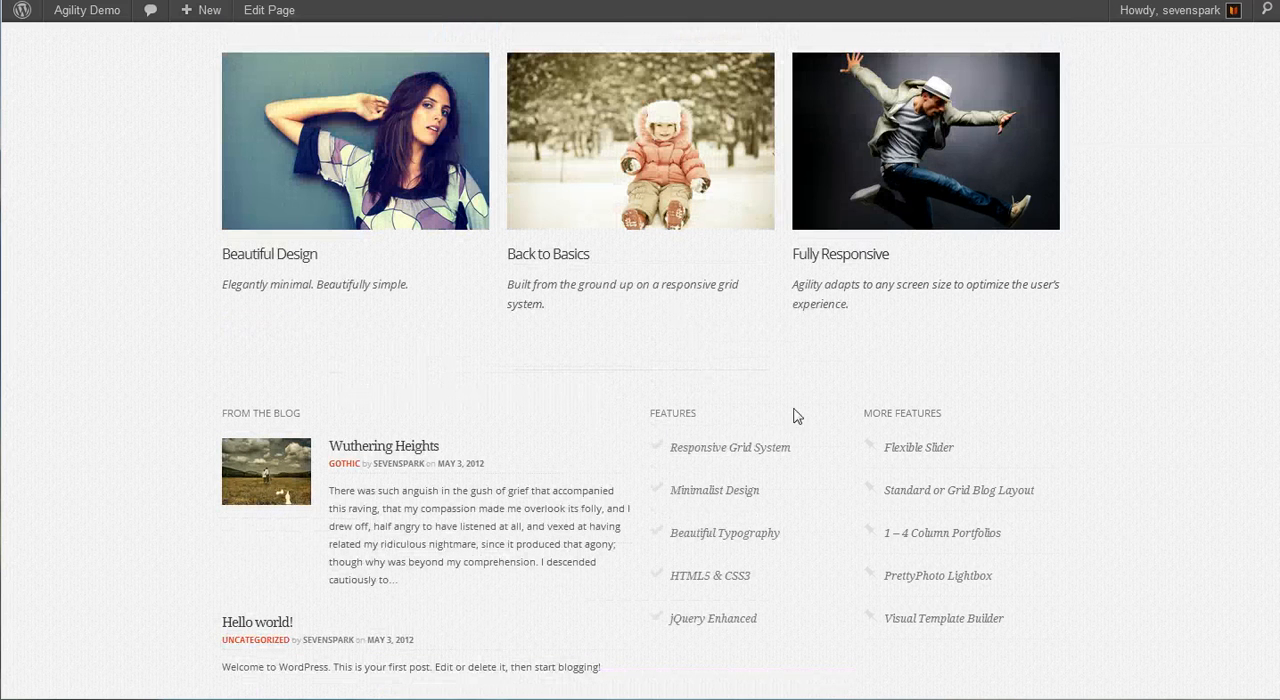
{"action": "mouse_move", "coordinate": [670, 420]}
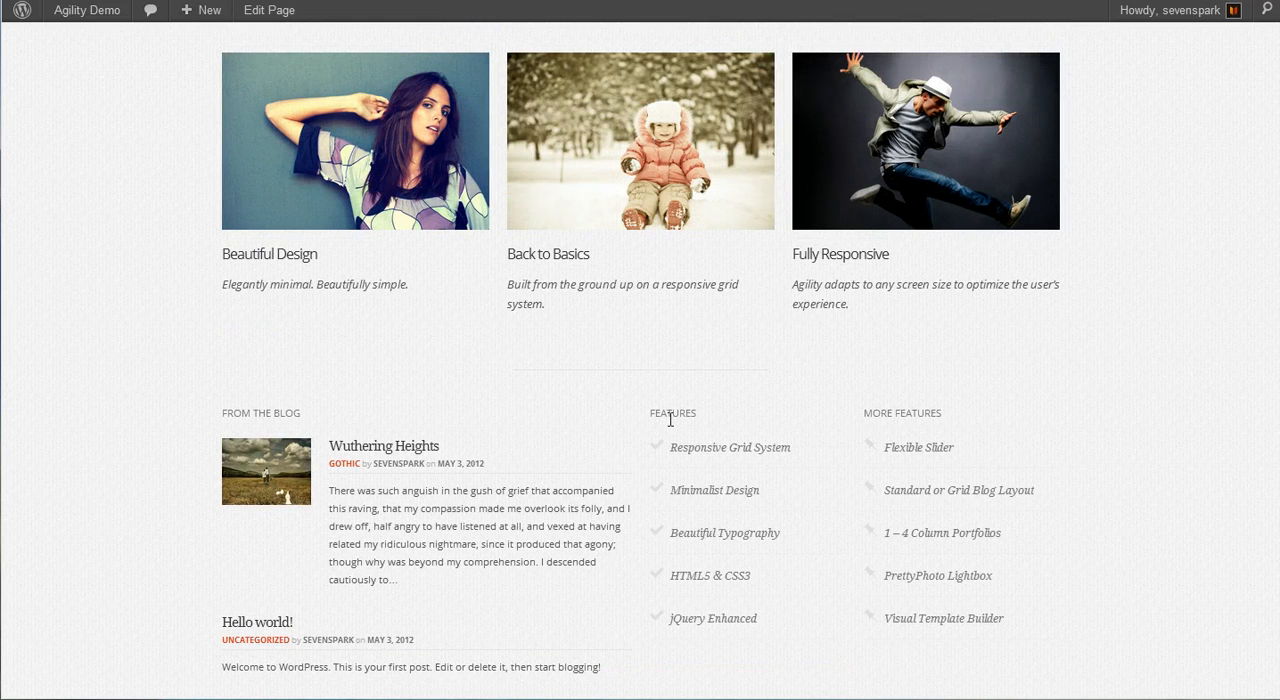
{"action": "mouse_move", "coordinate": [760, 596]}
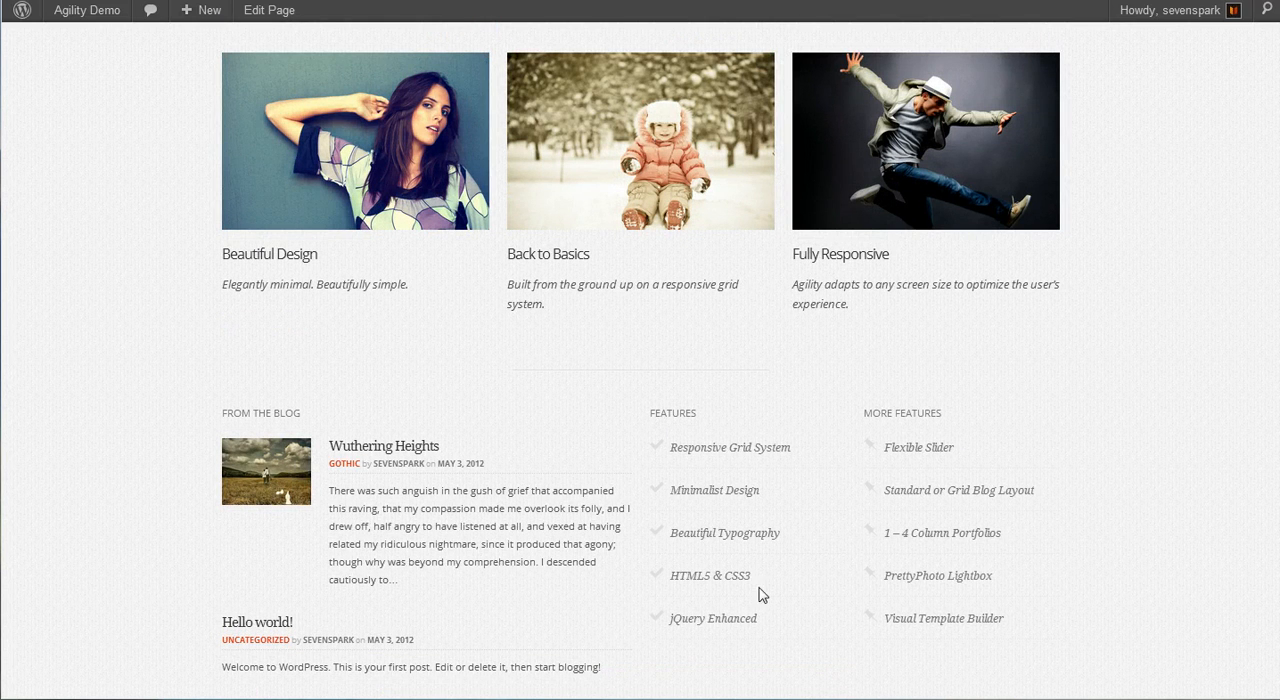
{"action": "scroll", "scroll_direction": "down", "scroll_amount": 3}
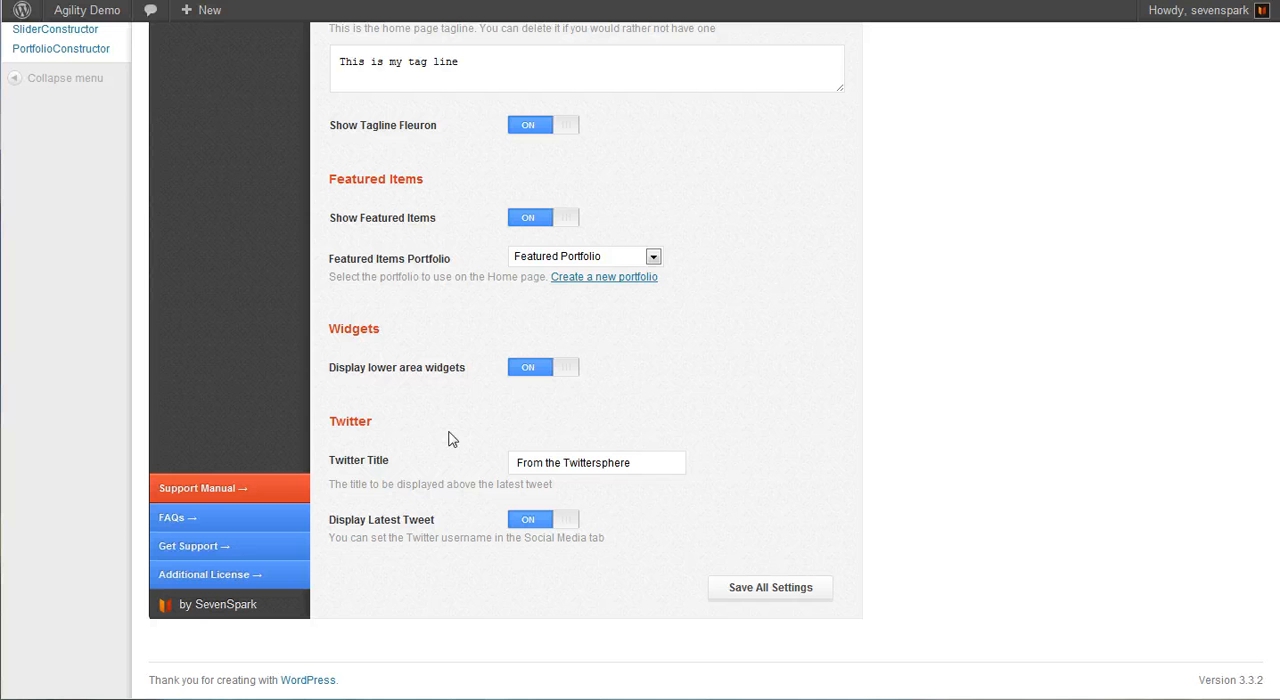
{"action": "mouse_move", "coordinate": [510, 538]}
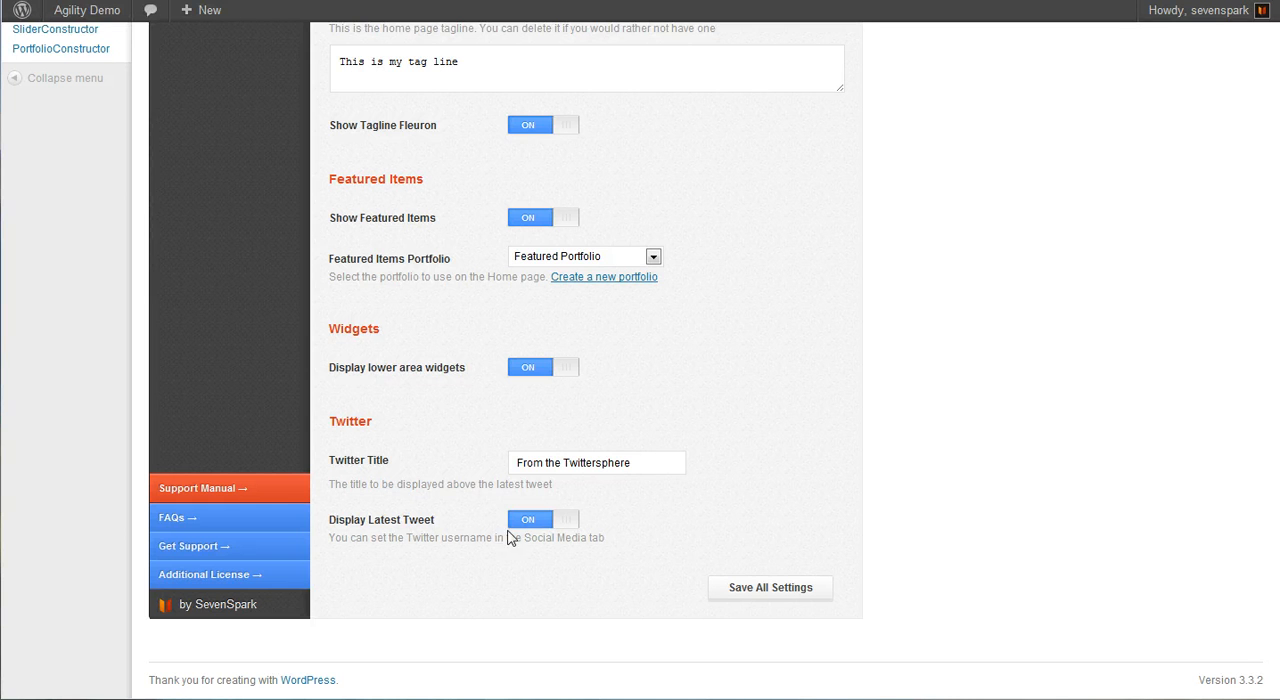
- Switch Display Latest Tweet to OFF and save the Agility theme settings
{"action": "left_click", "coordinate": [544, 520]}
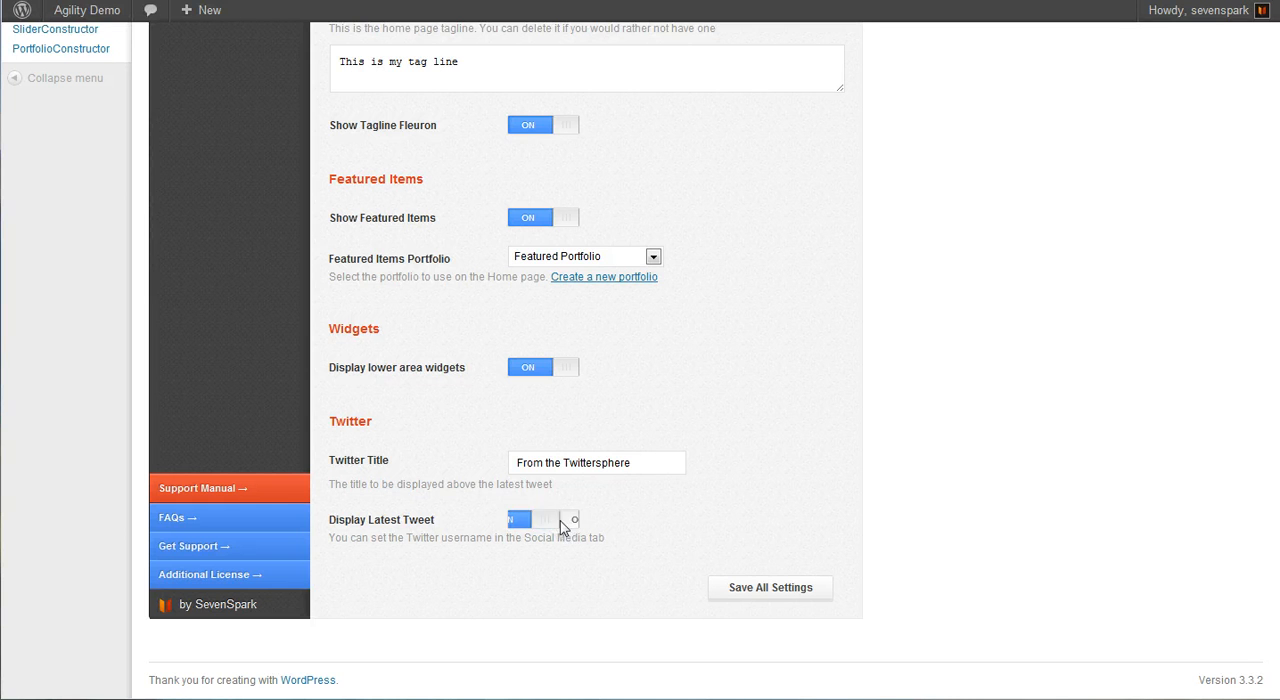
{"action": "left_click", "coordinate": [544, 520]}
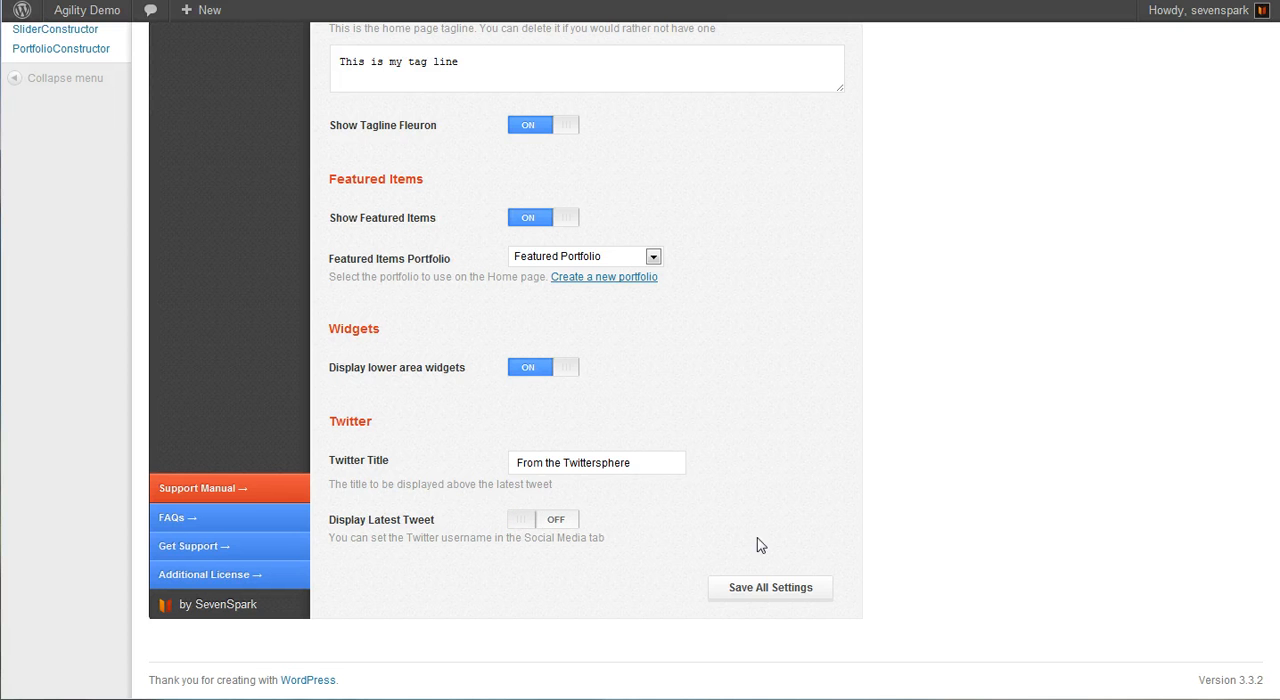
{"action": "left_click", "coordinate": [770, 588]}
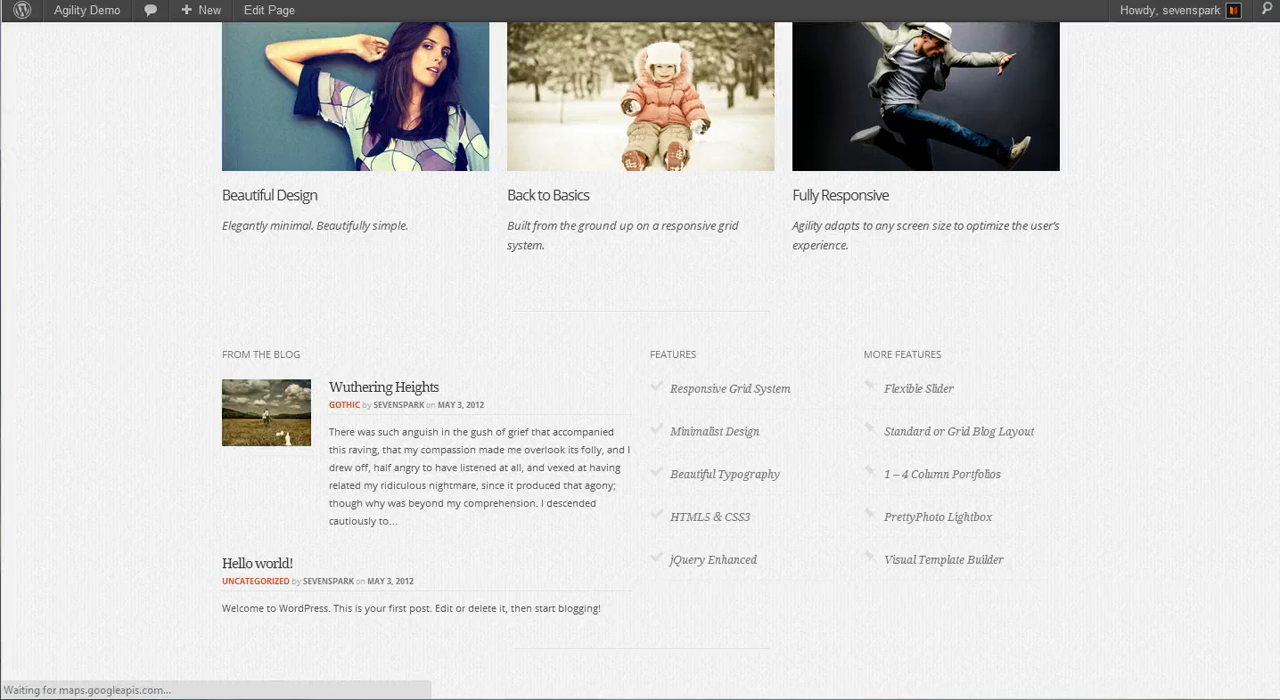
{"action": "scroll", "scroll_direction": "down", "scroll_amount": 3}
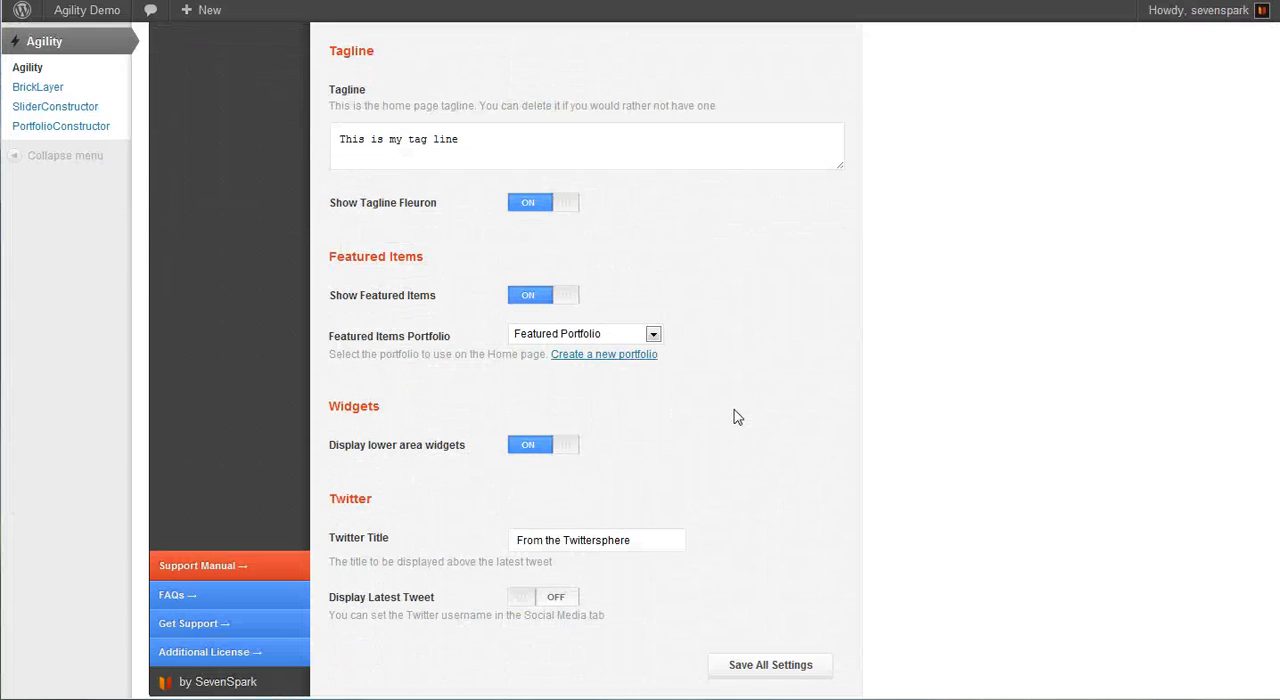
- Switch Display Latest Tweet back to ON and save the theme settings
{"action": "left_click", "coordinate": [528, 596]}
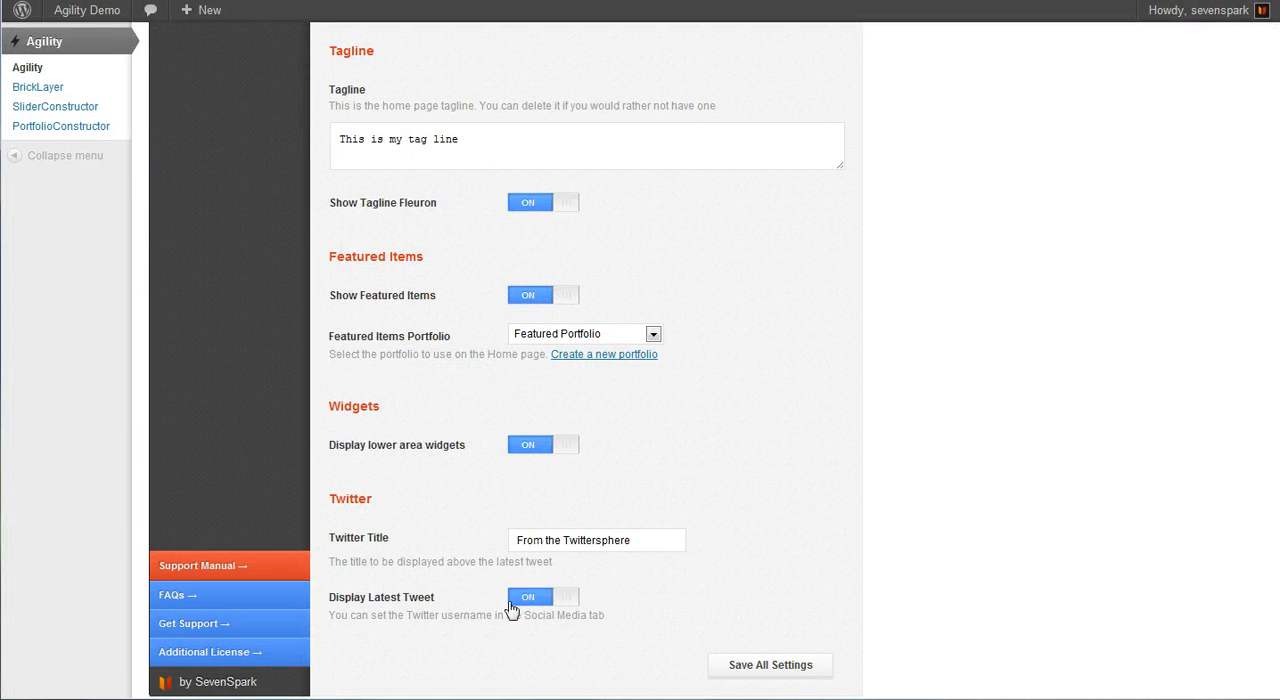
{"action": "left_click", "coordinate": [770, 664]}
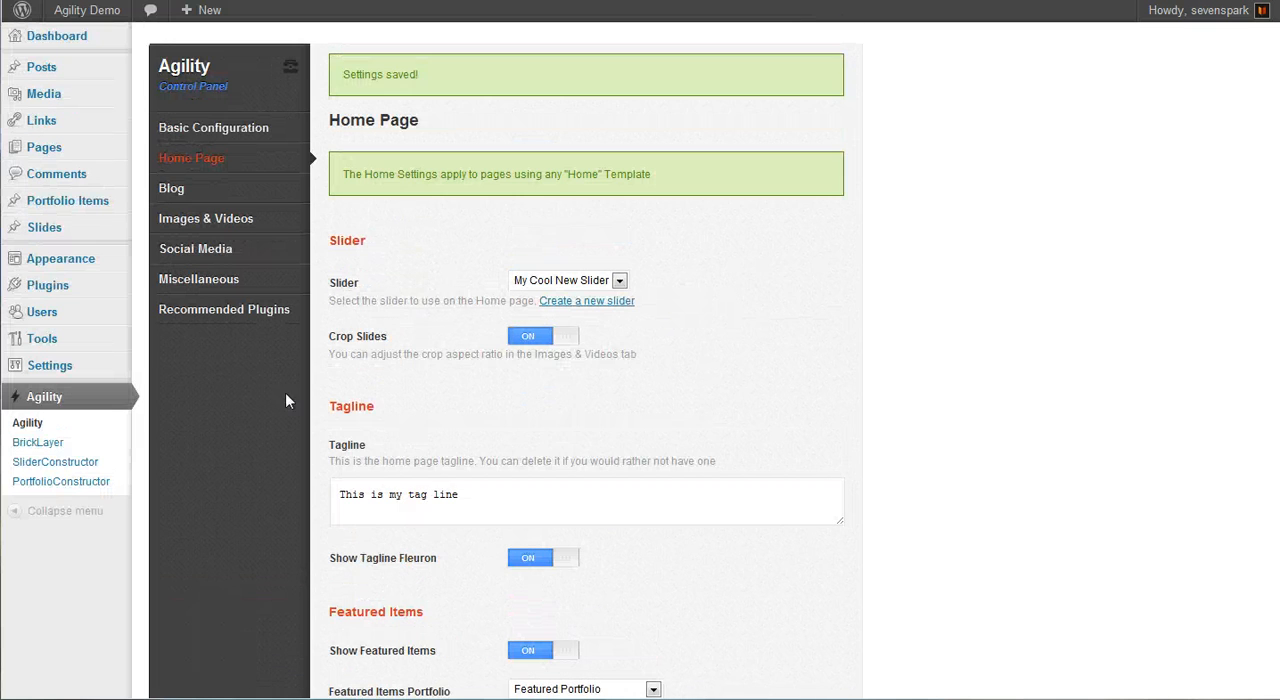
{"action": "mouse_move", "coordinate": [196, 248]}
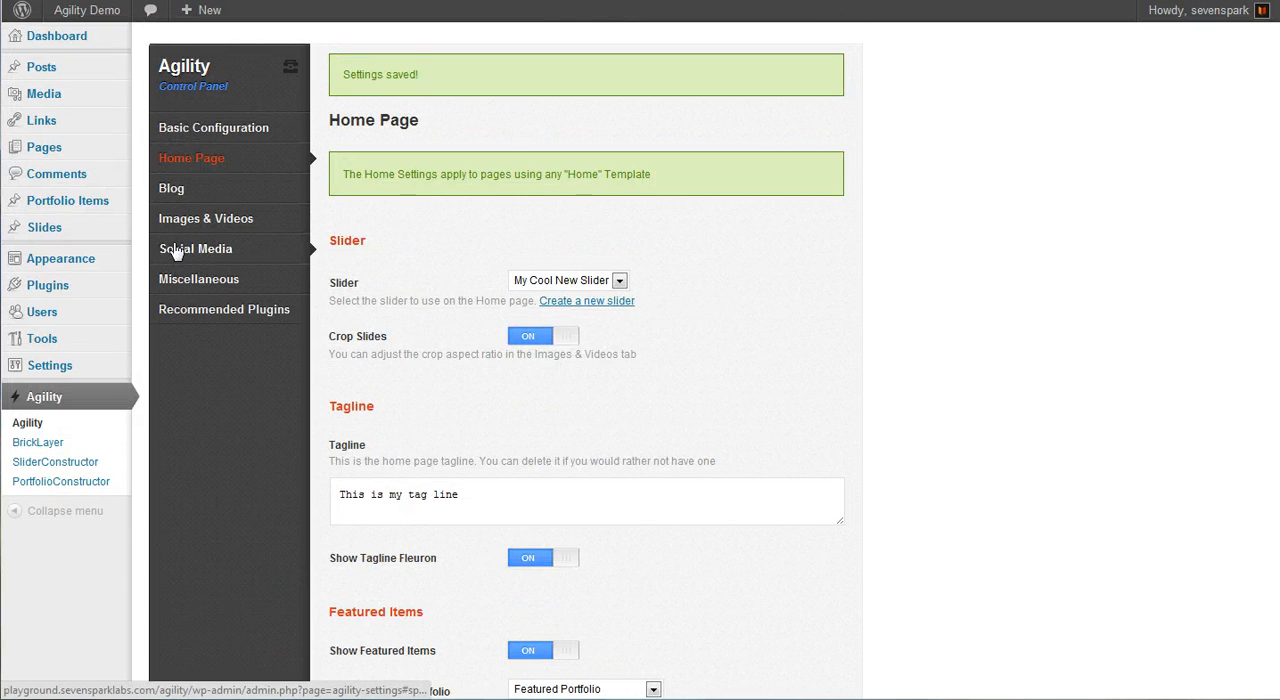
- In the Social Media settings, start entering the Twitter username 'sev'
{"action": "left_click", "coordinate": [196, 248]}
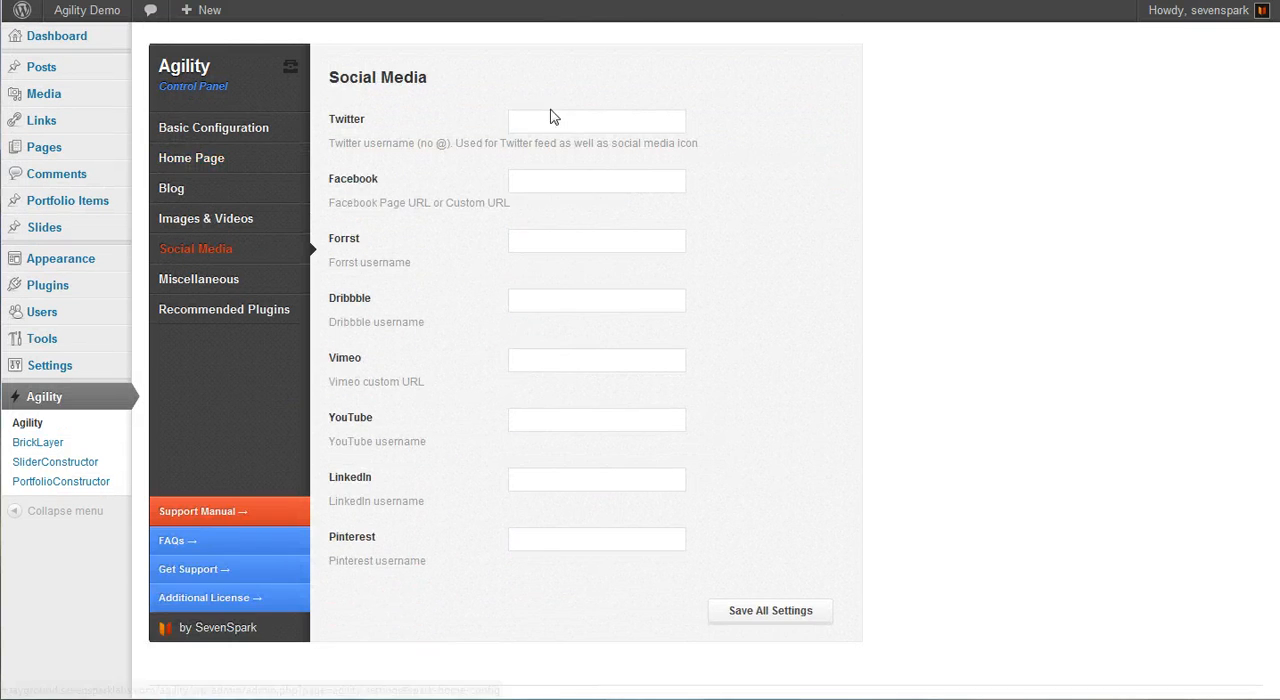
{"action": "type", "text": "sev"}
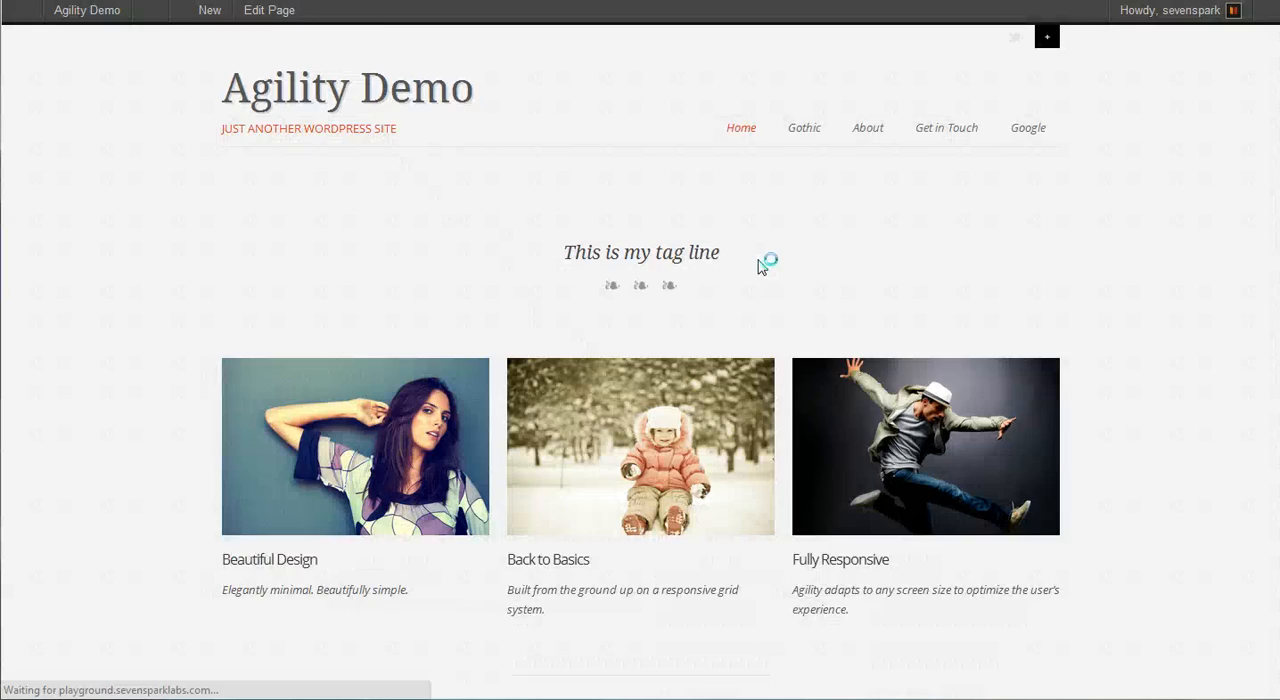
- Scroll the live home page down to the From the Twittersphere tweet section
{"action": "scroll", "scroll_direction": "down", "scroll_amount": 3}
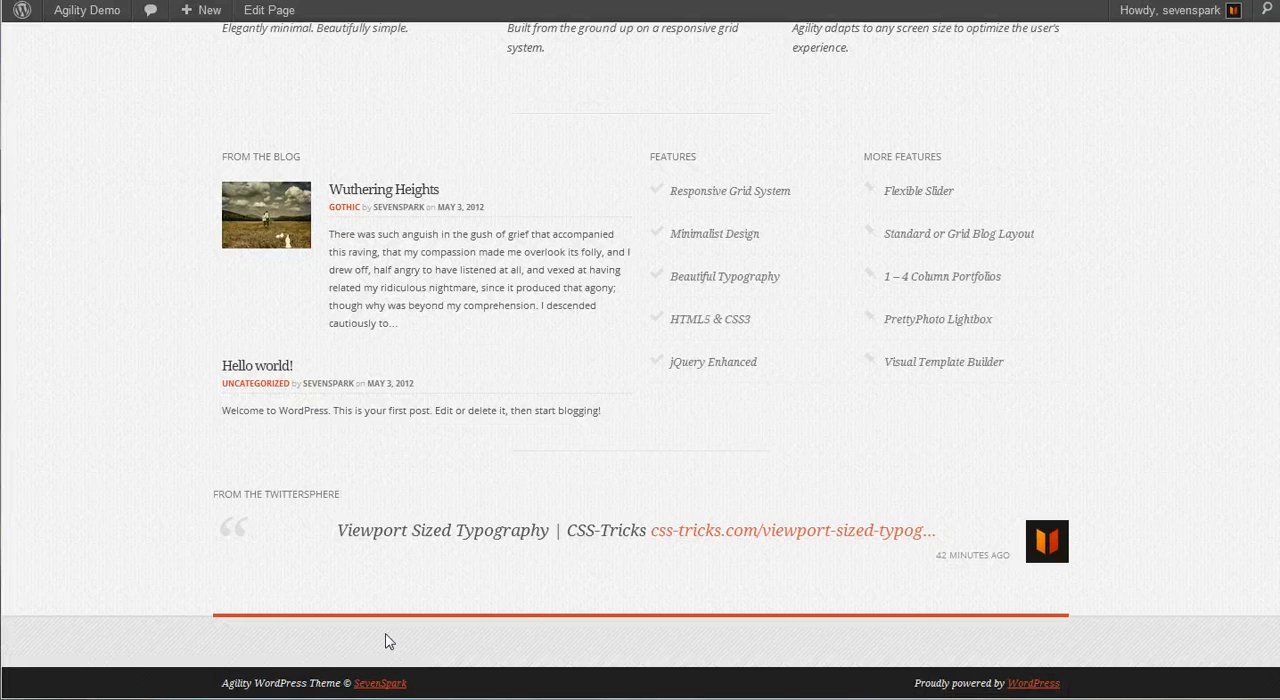
{"action": "mouse_move", "coordinate": [820, 544]}
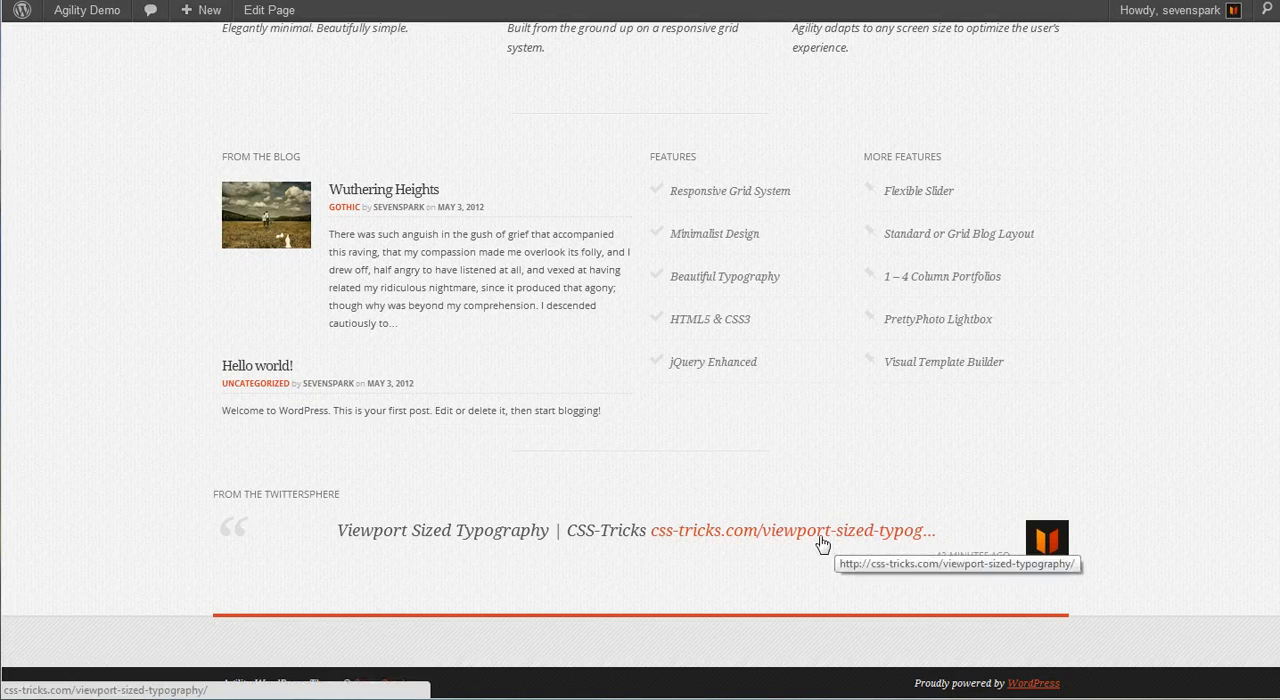
{"action": "mouse_move", "coordinate": [284, 332]}
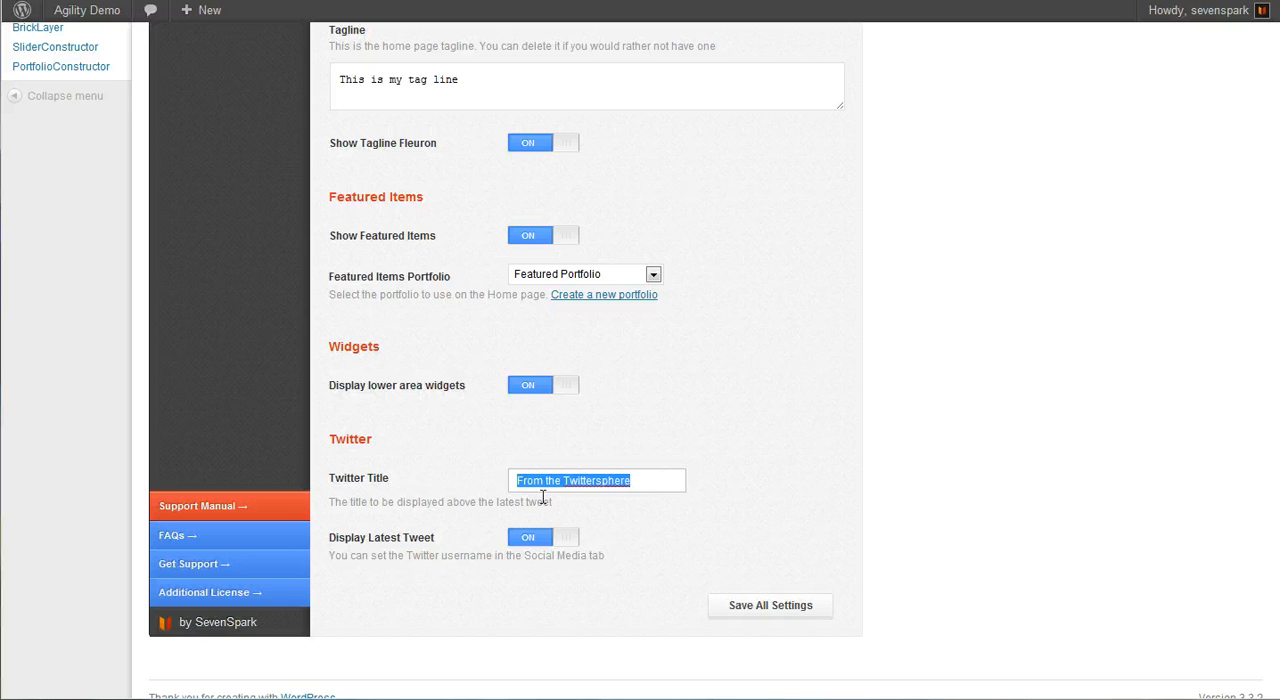
{"action": "left_click", "coordinate": [770, 604]}
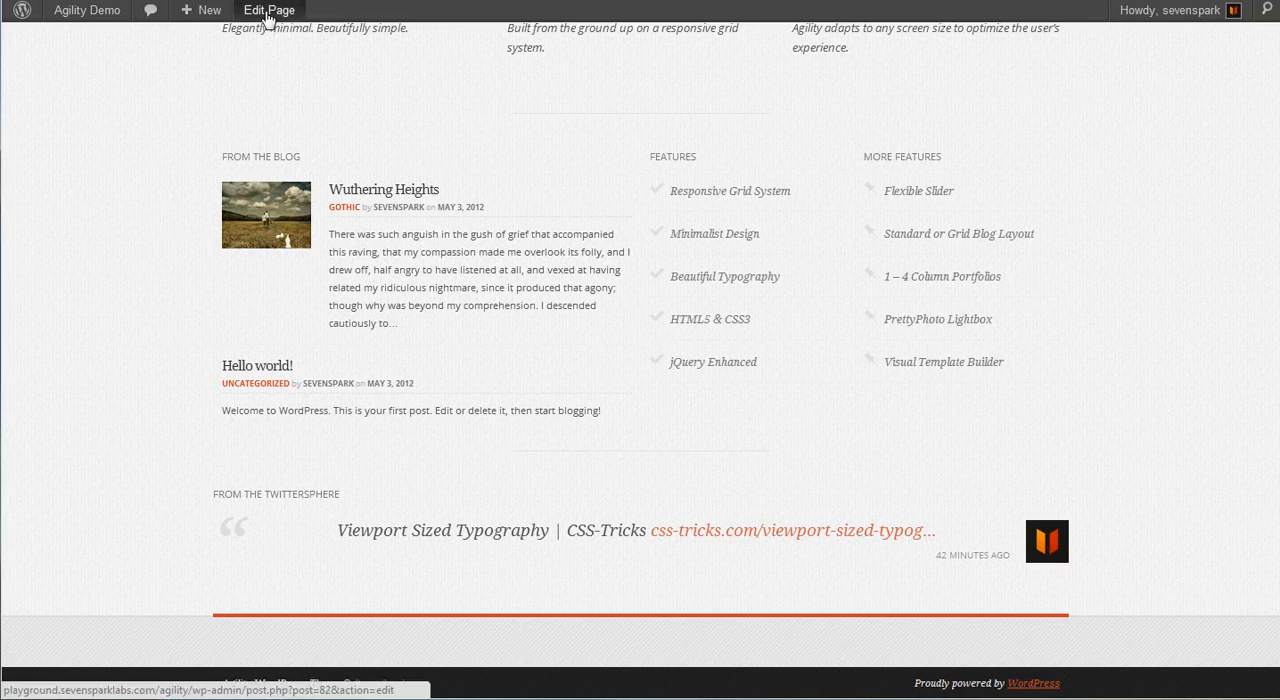
- Enter 'This is the home page content' as the Home Page body and update the page
{"action": "left_click", "coordinate": [268, 10]}
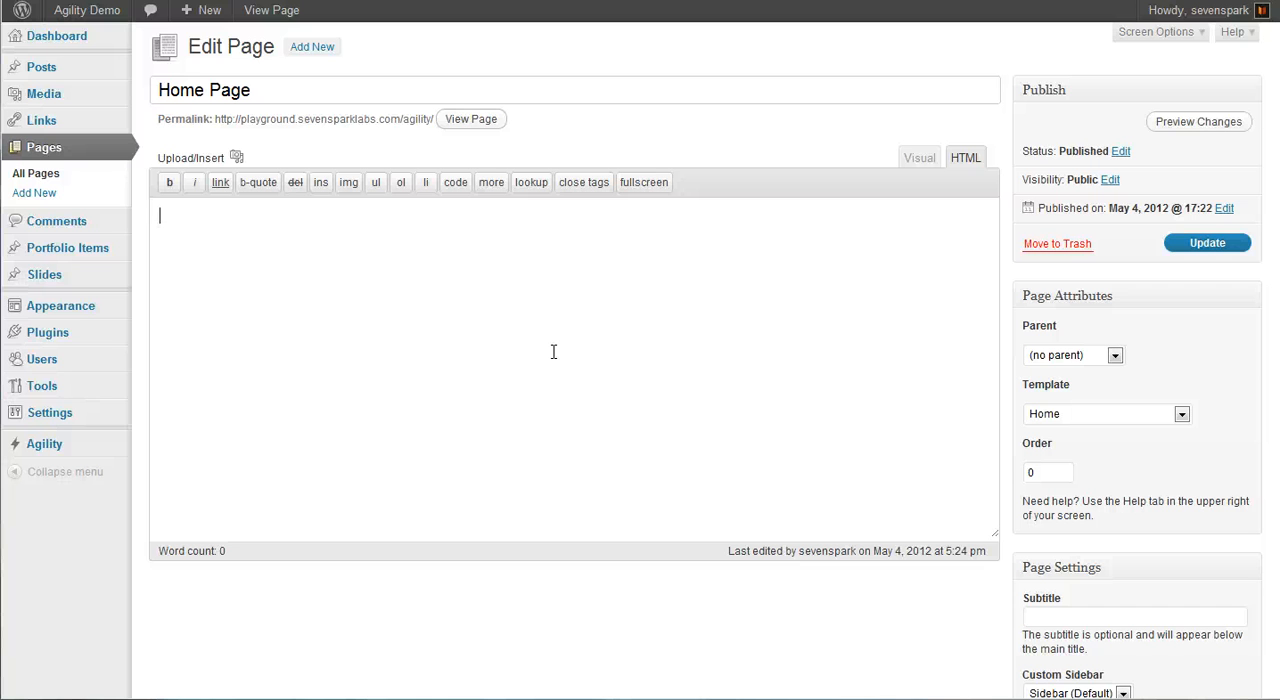
{"action": "type", "text": "This is"}
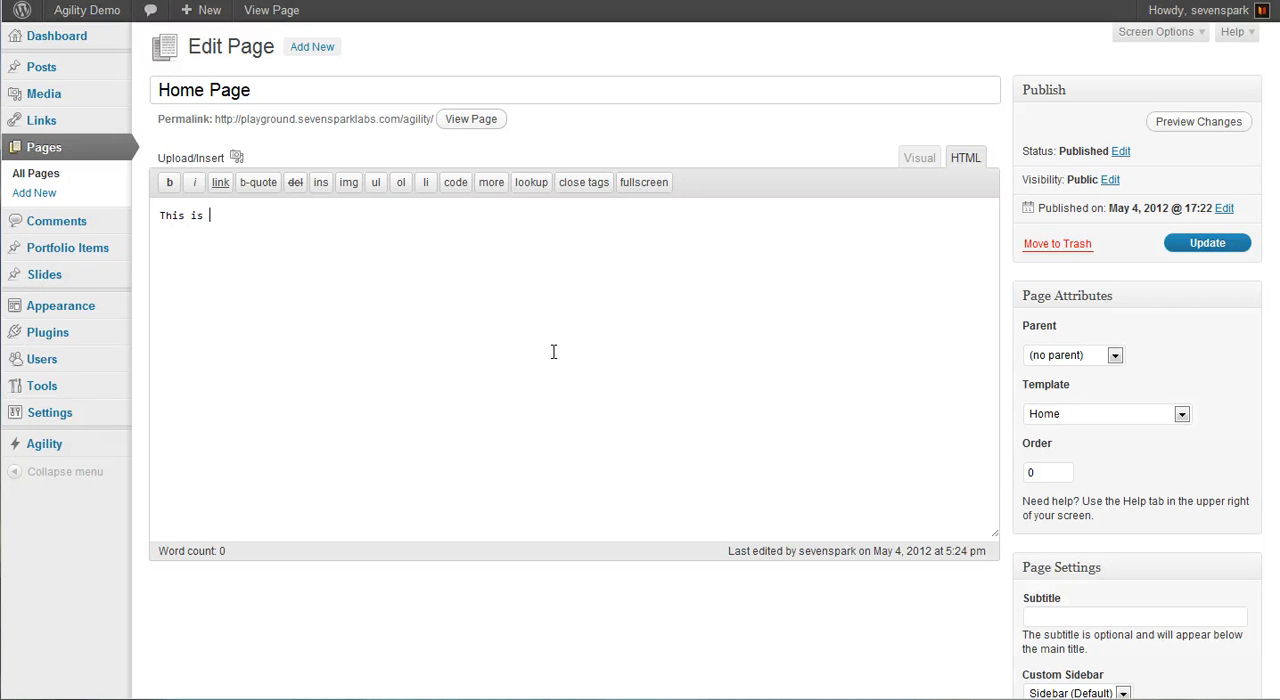
{"action": "type", "text": "the home page"}
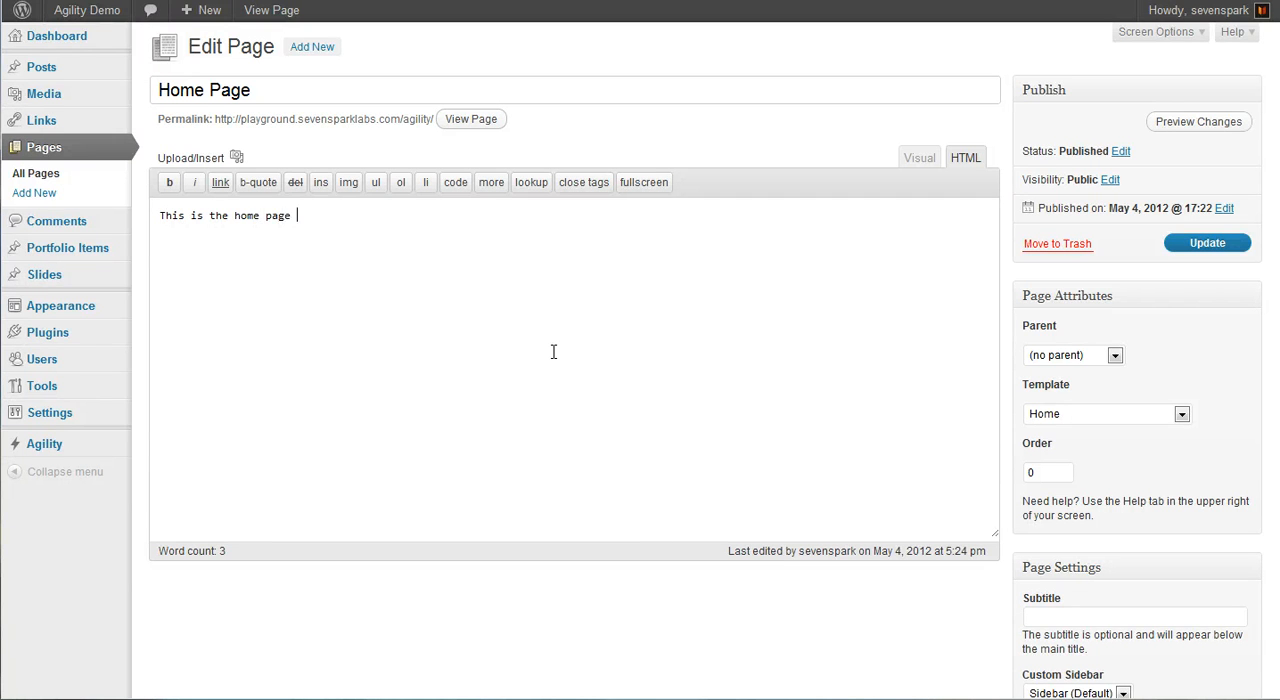
{"action": "type", "text": "content"}
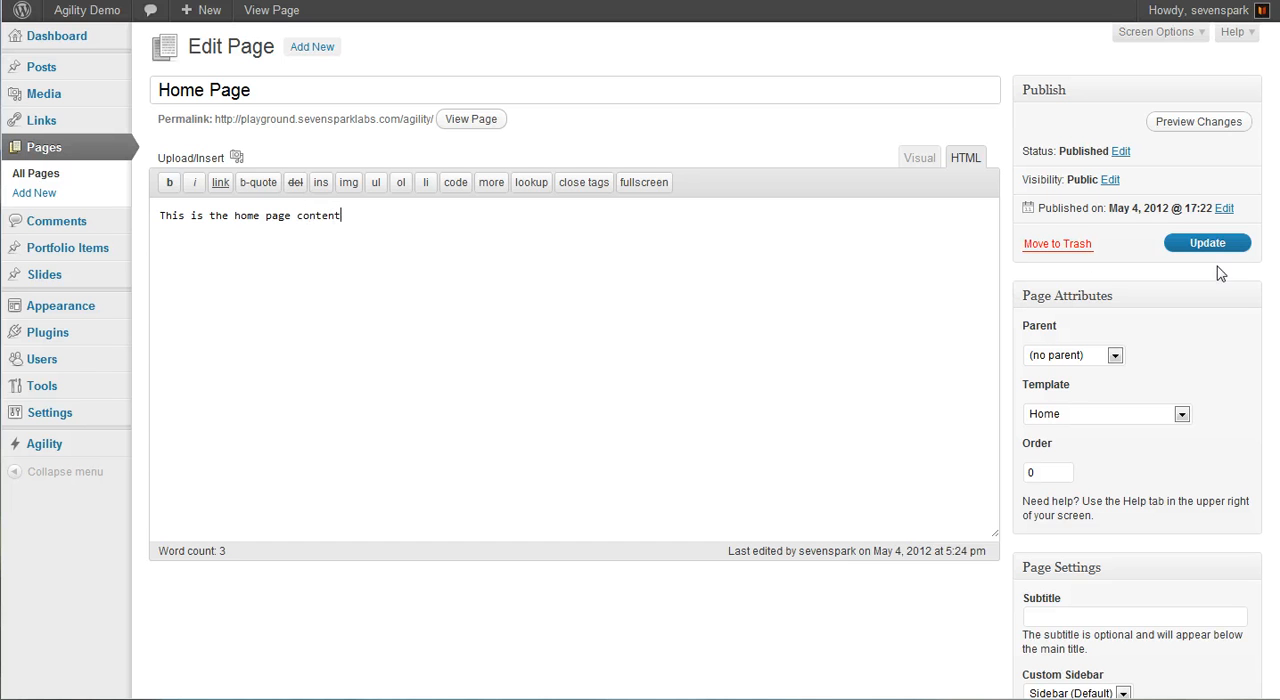
{"action": "left_click", "coordinate": [1208, 242]}
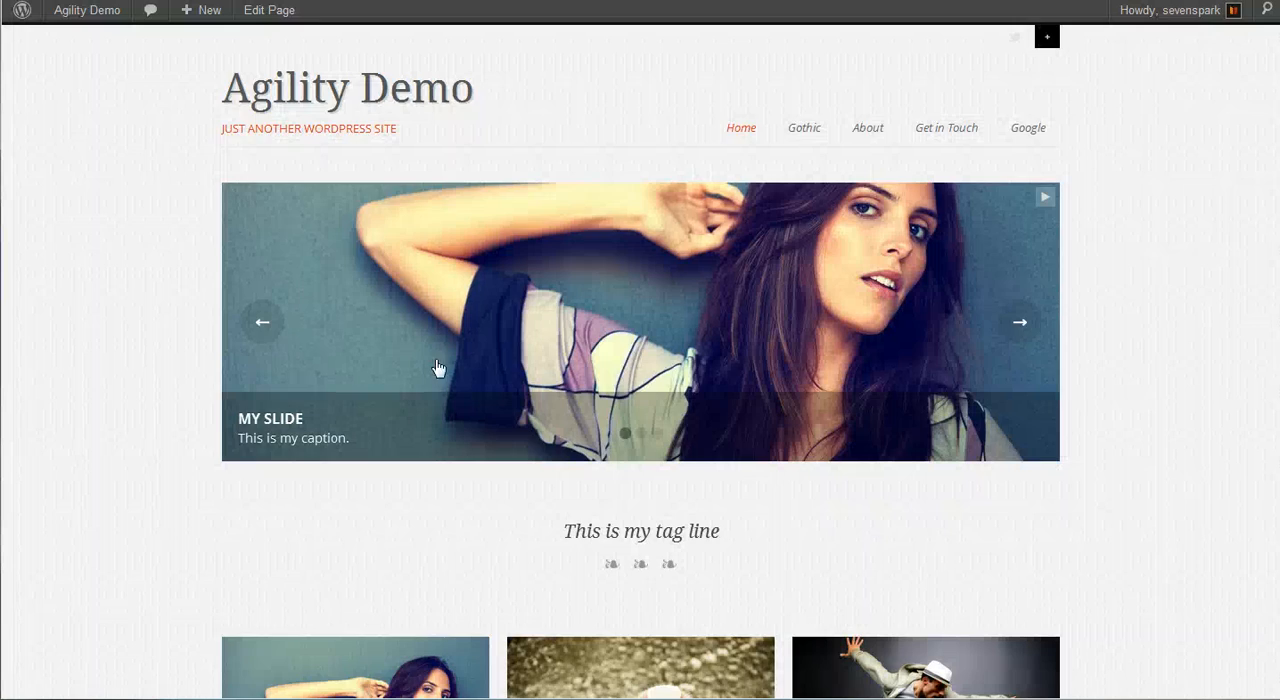
- Scroll the live home page past the slider to the new content line
{"action": "scroll", "scroll_direction": "down", "scroll_amount": 3}
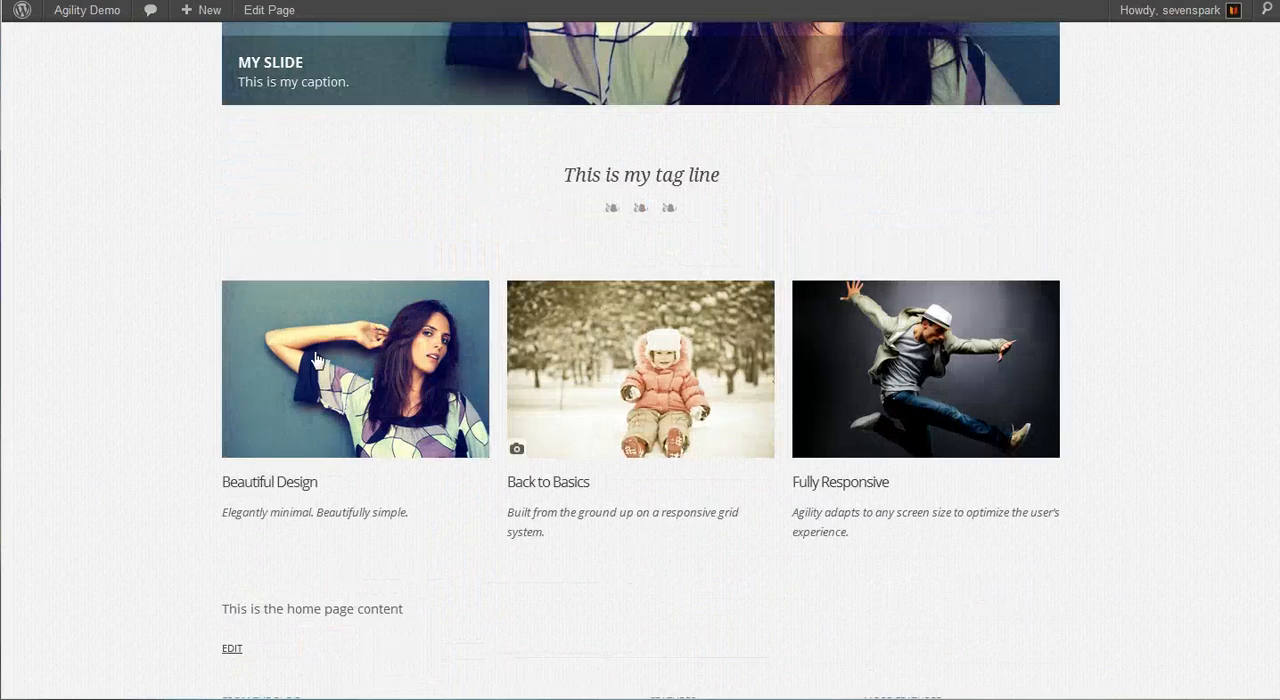
{"action": "scroll", "scroll_direction": "down", "scroll_amount": 3}
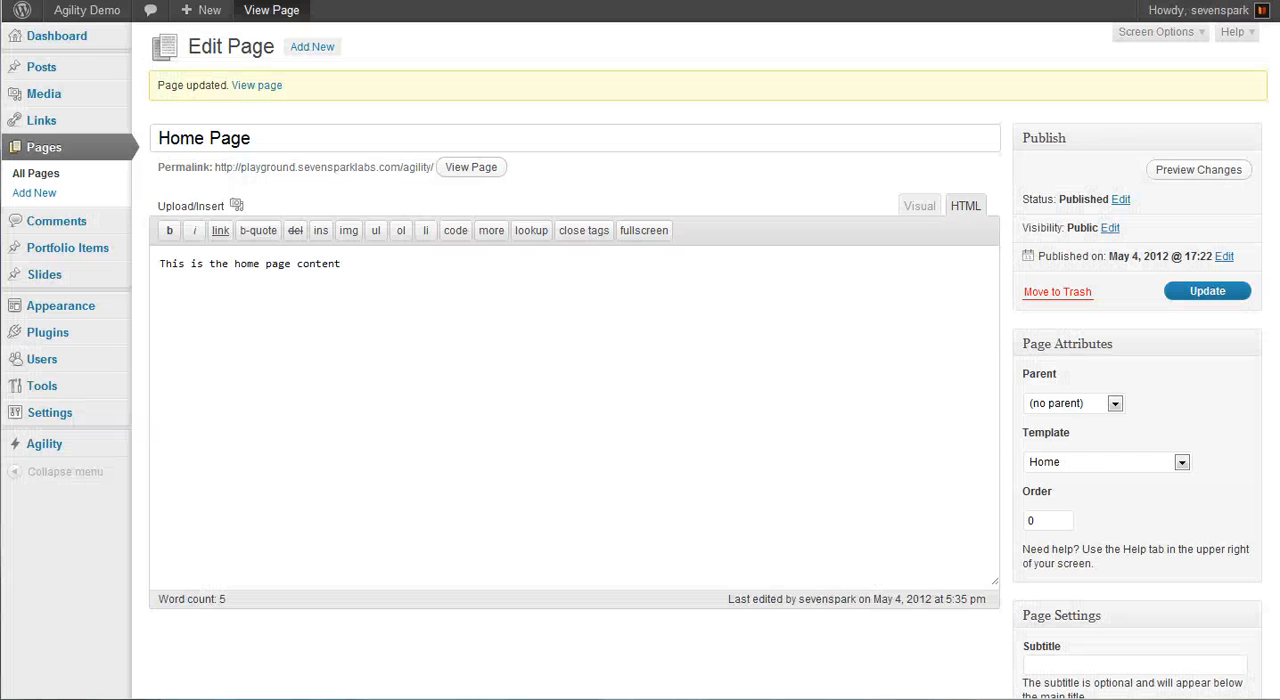
- Choose the Home + Blog page template and check the Blog section on the live page
{"action": "left_click", "coordinate": [1106, 460]}
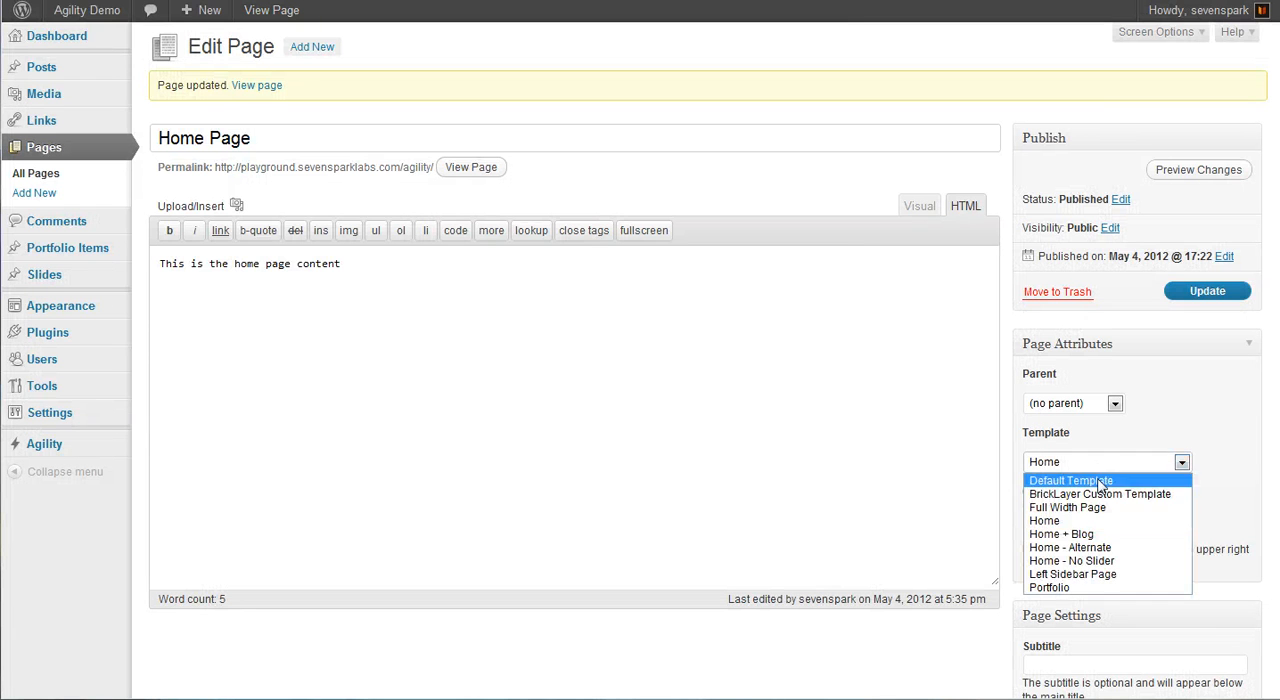
{"action": "mouse_move", "coordinate": [1070, 532]}
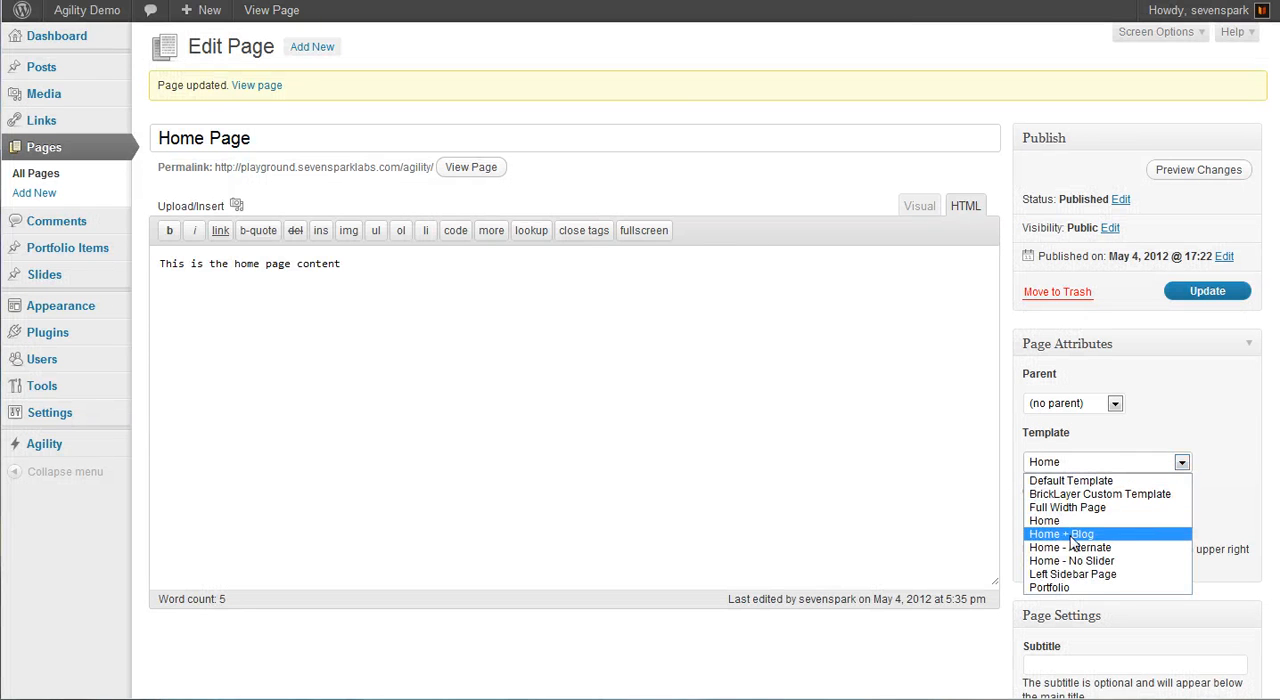
{"action": "left_click", "coordinate": [1060, 532]}
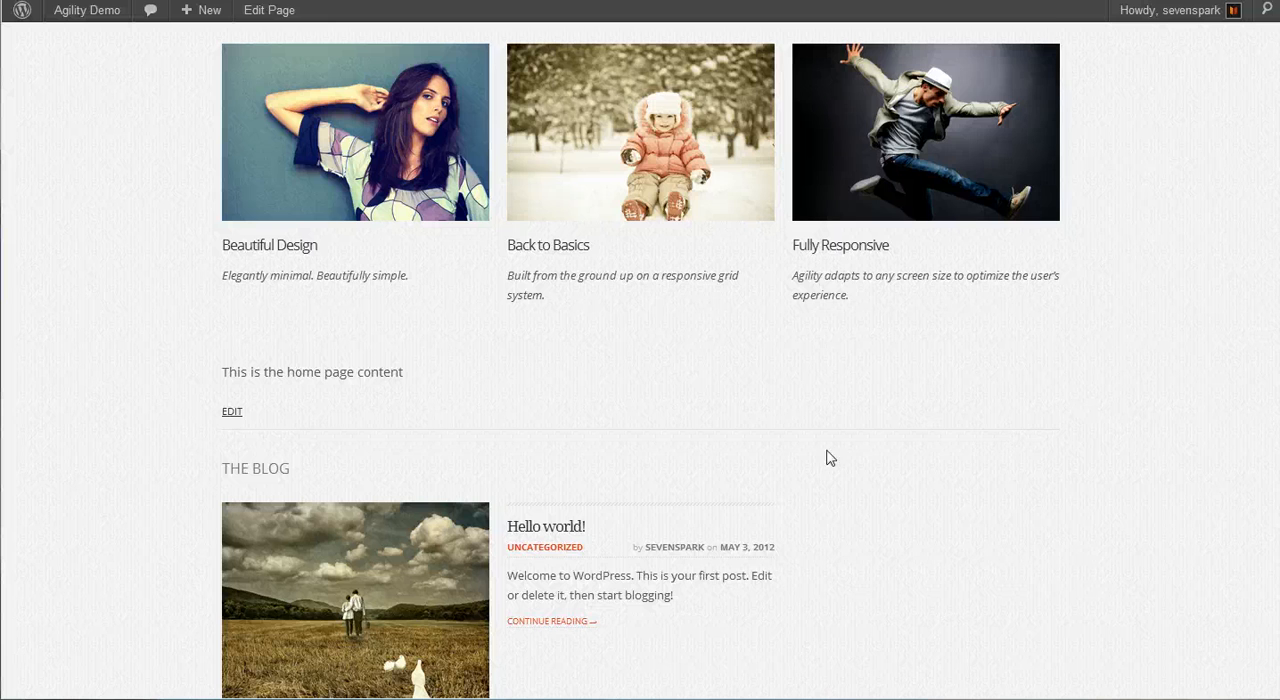
{"action": "scroll", "scroll_direction": "down", "scroll_amount": 3}
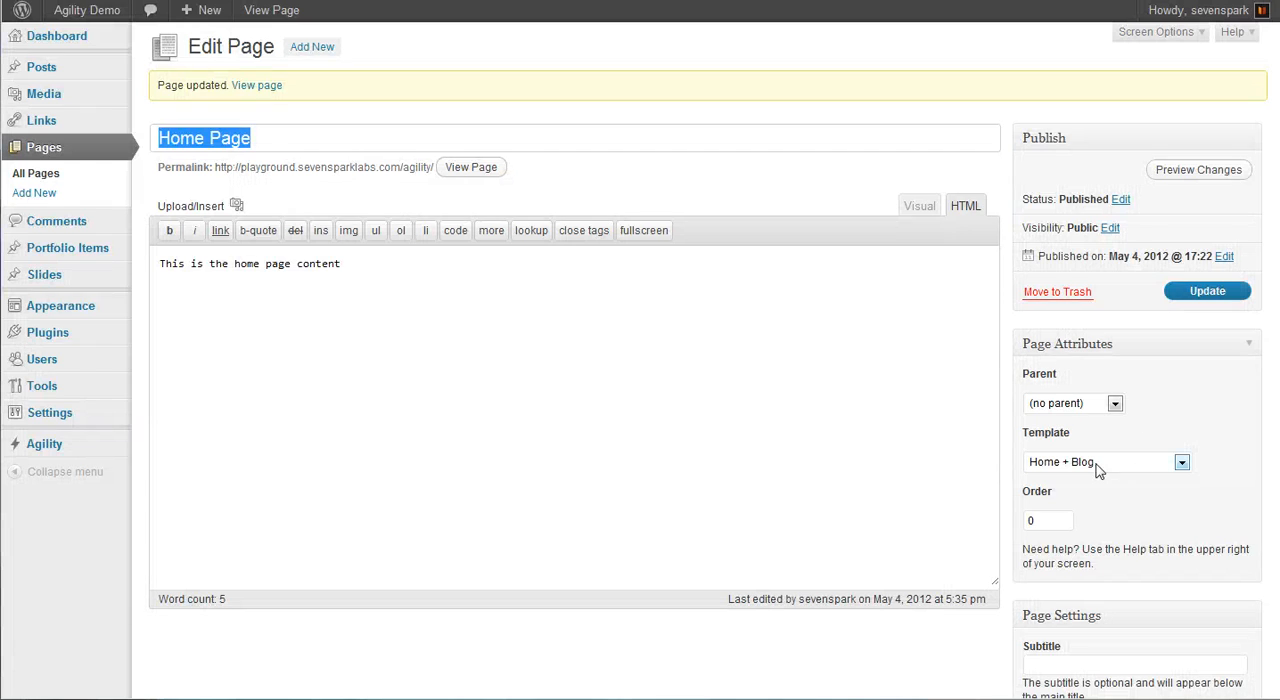
- Switch the Home Page to the Home - Alternate template, update it and preview the slide beside the title
{"action": "left_click", "coordinate": [1104, 460]}
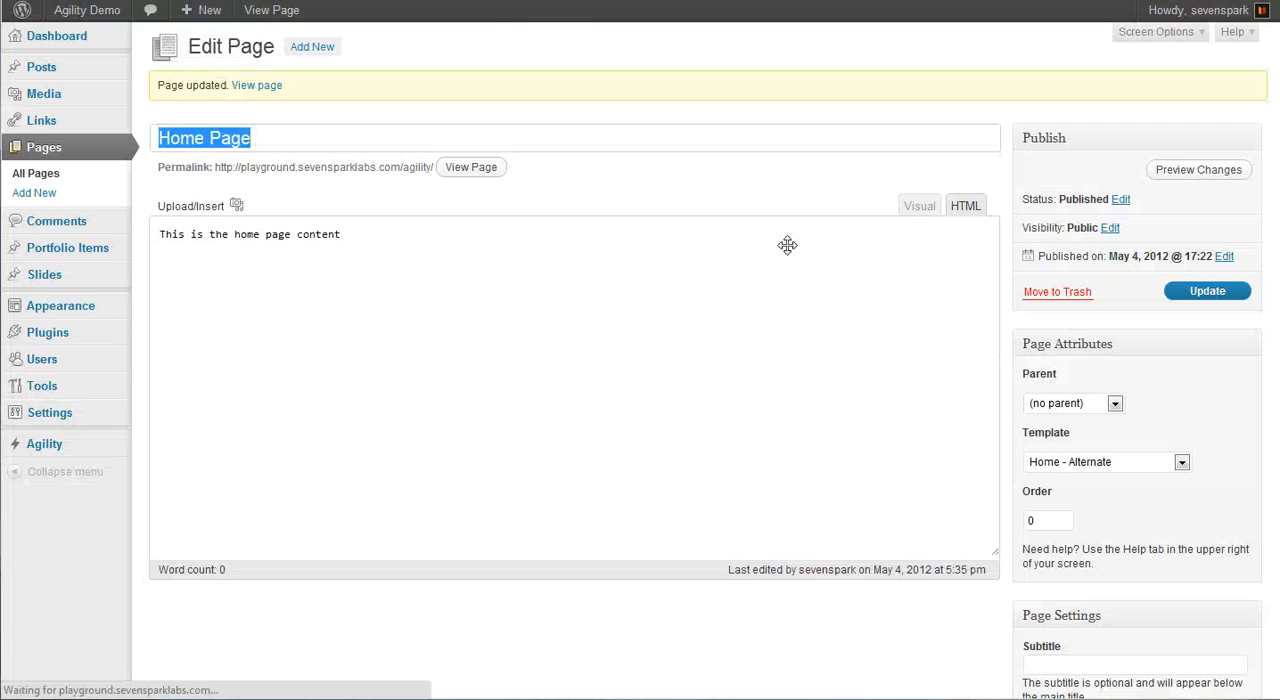
{"action": "left_click", "coordinate": [472, 168]}
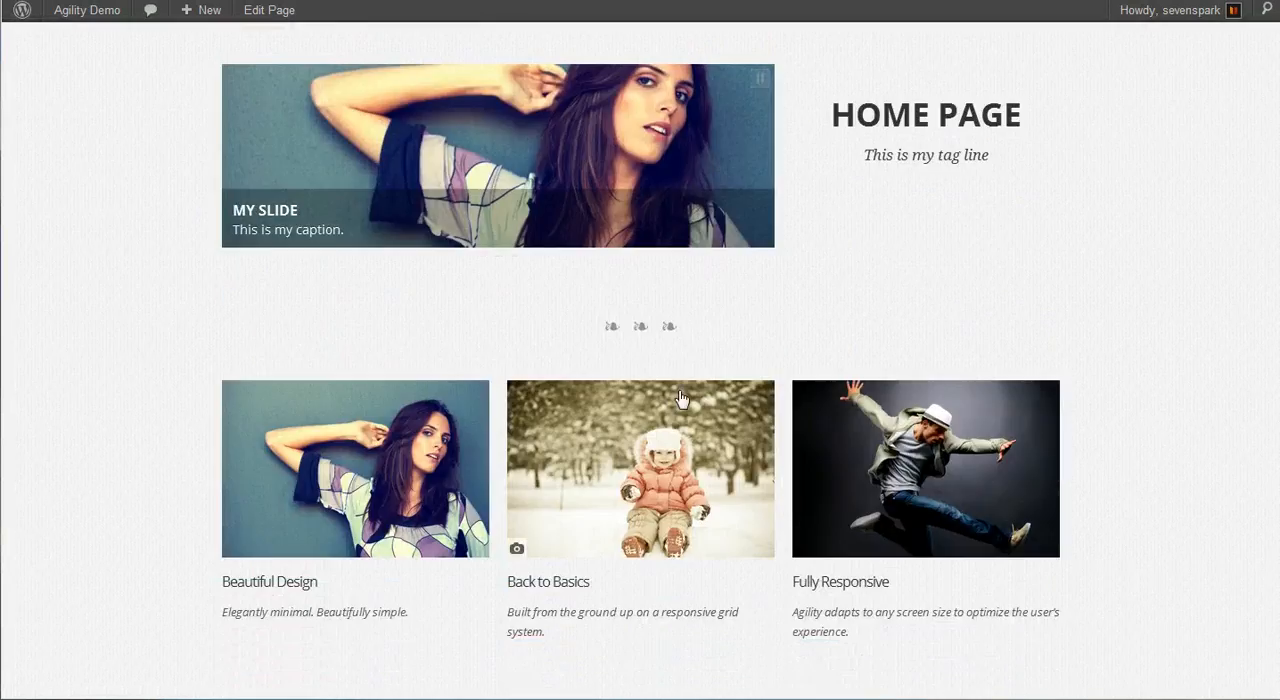
{"action": "scroll", "scroll_direction": "down", "scroll_amount": 3}
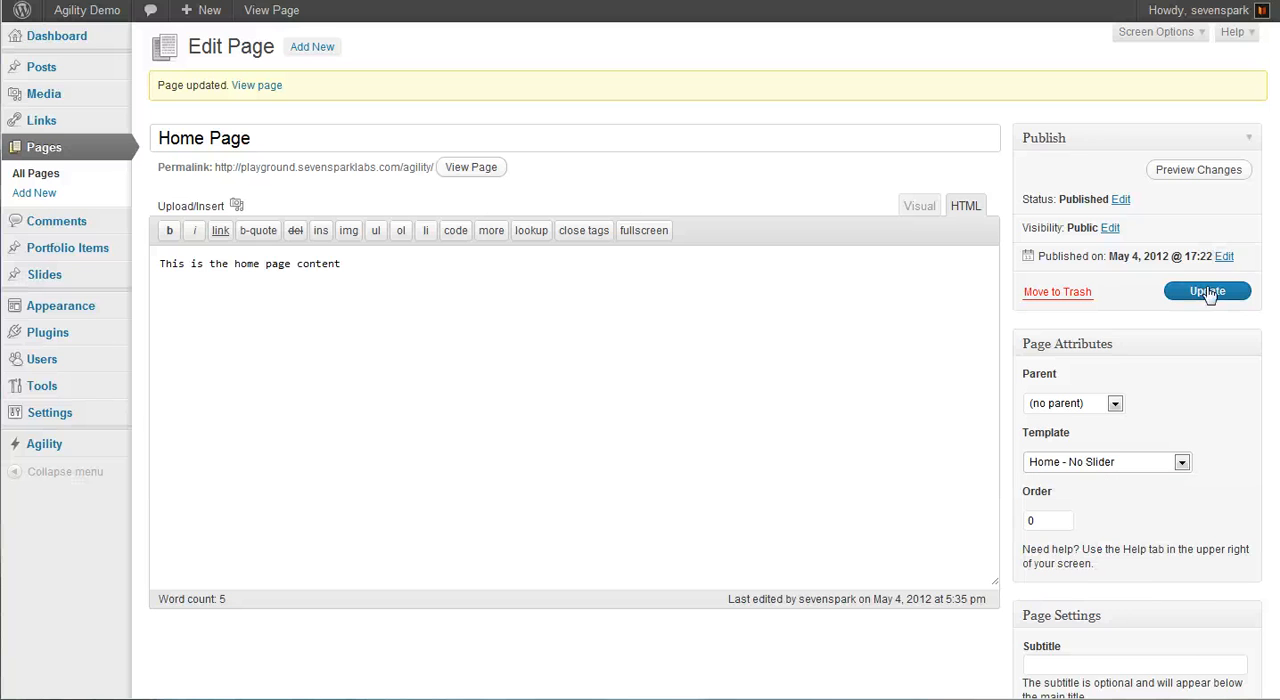
- Scroll down the Home Page editor to the Page Settings with Home - No Slider chosen
{"action": "scroll", "scroll_direction": "down", "scroll_amount": 3}
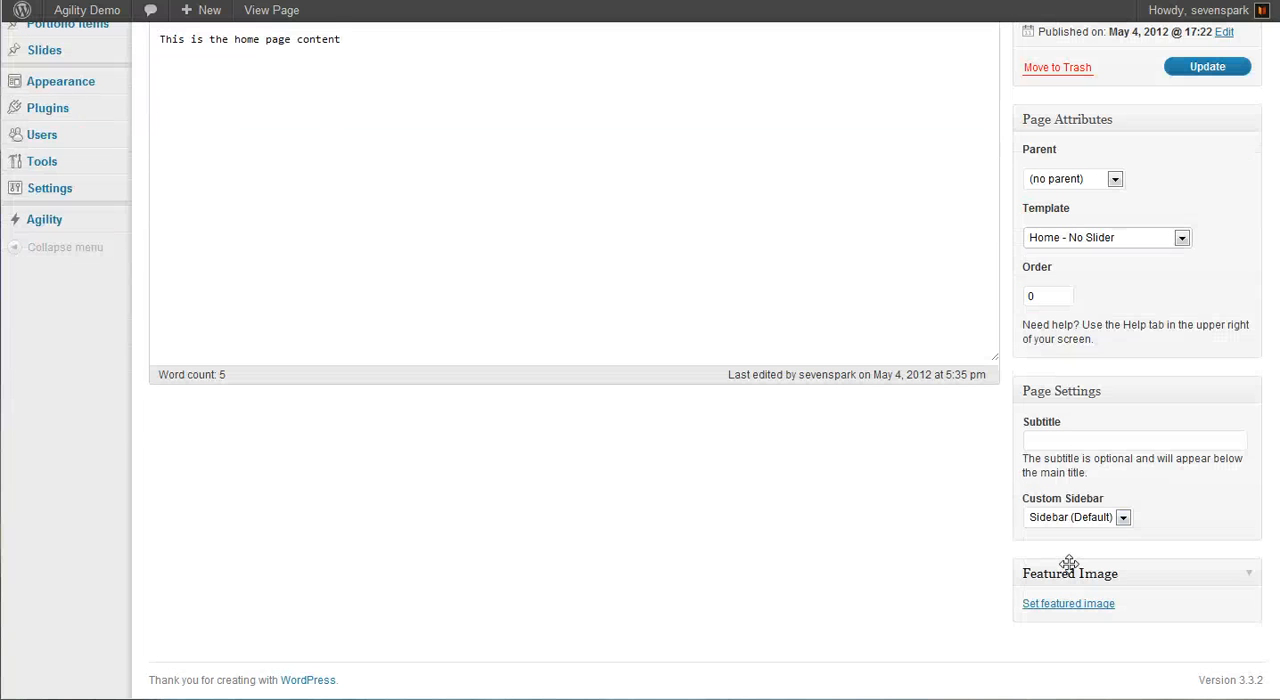
{"action": "mouse_move", "coordinate": [1068, 604]}
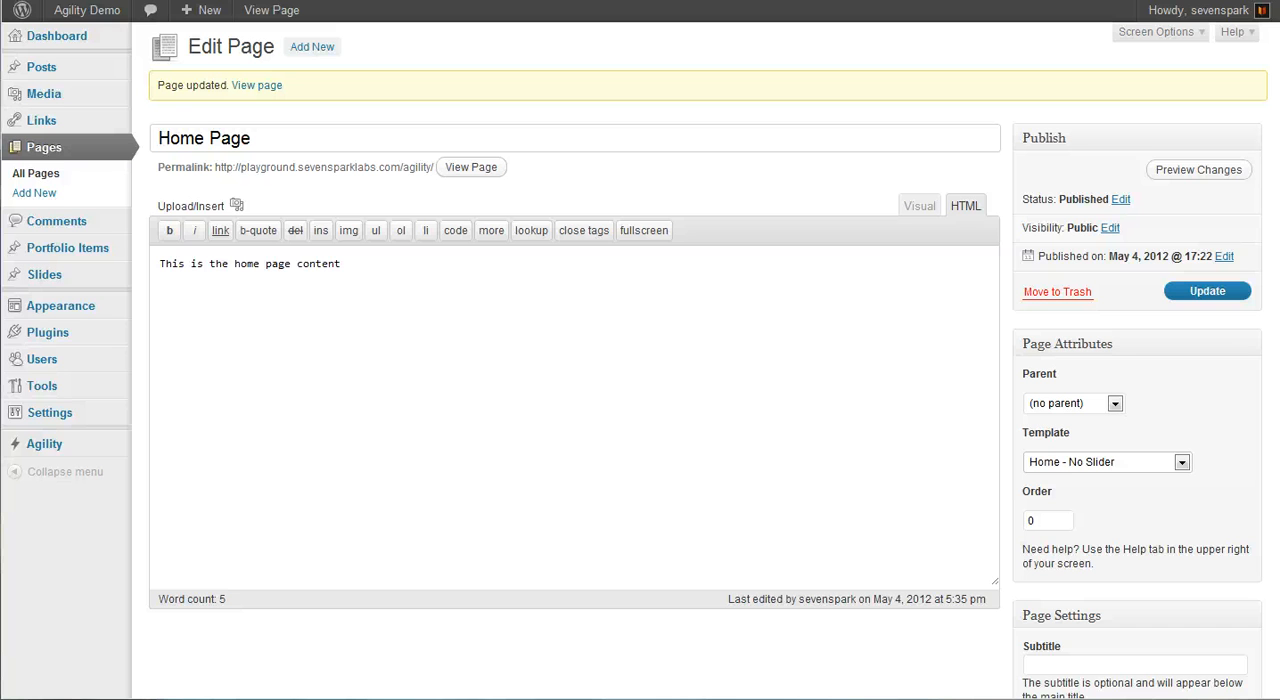
{"action": "mouse_move", "coordinate": [808, 520]}
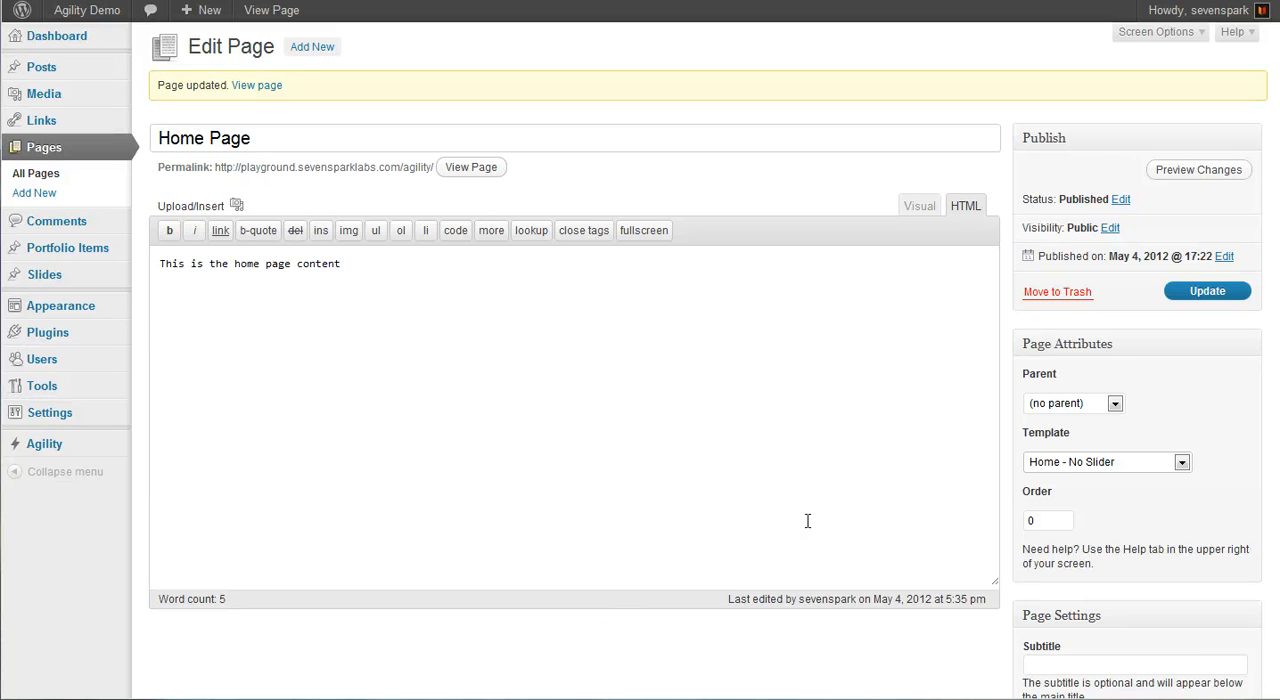
{"action": "mouse_move", "coordinate": [840, 476]}
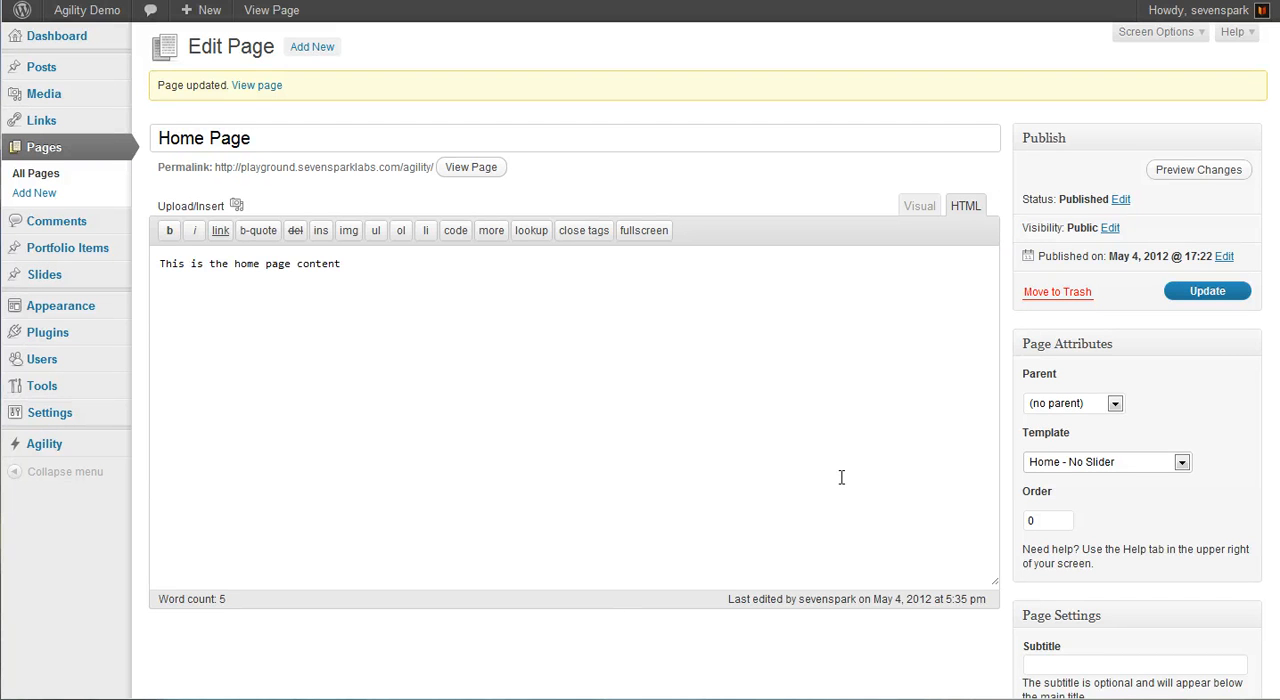
{"action": "mouse_move", "coordinate": [44, 444]}
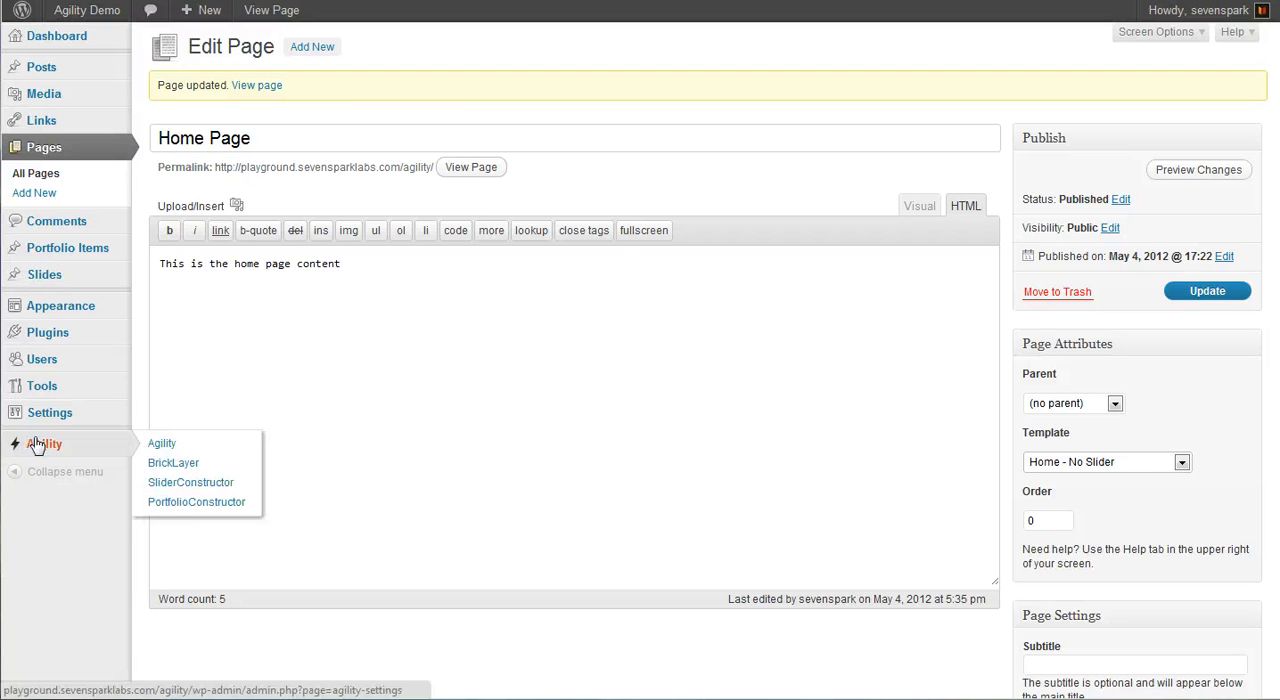
{"action": "mouse_move", "coordinate": [172, 462]}
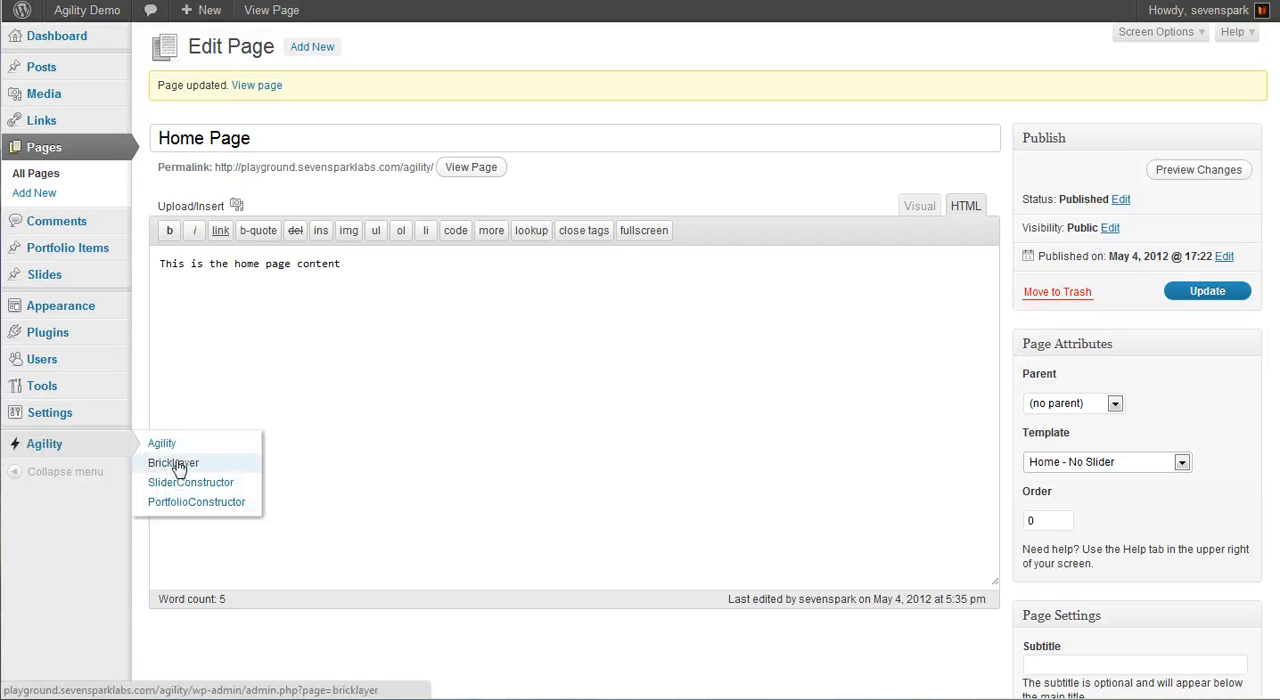